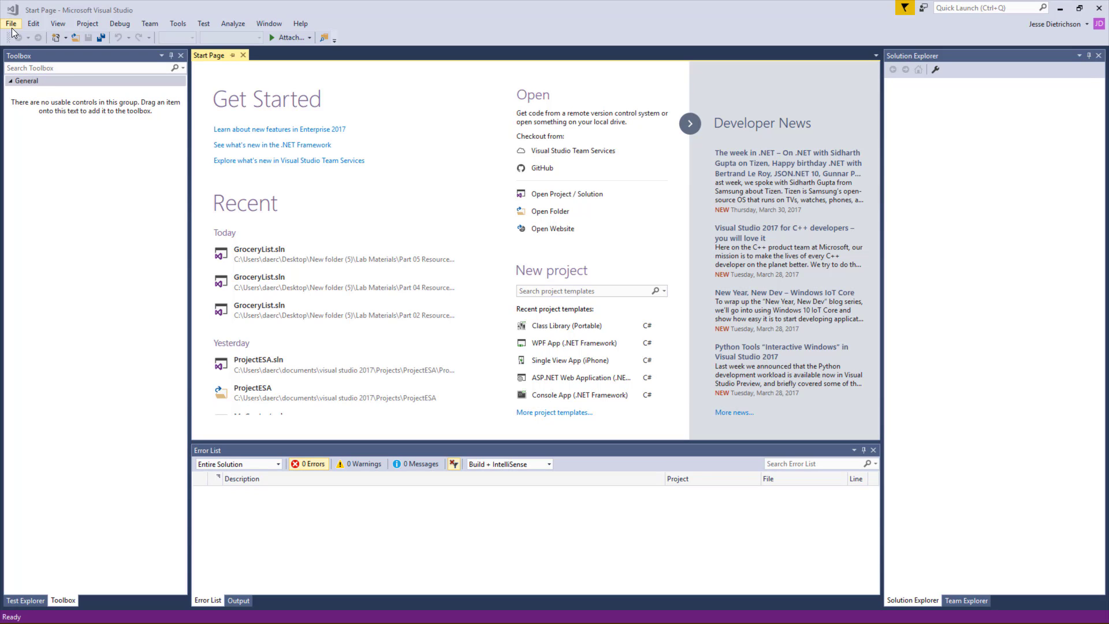
Step: Start a new project from the Visual C# > iOS > iPhone Single View App template
click(10, 23)
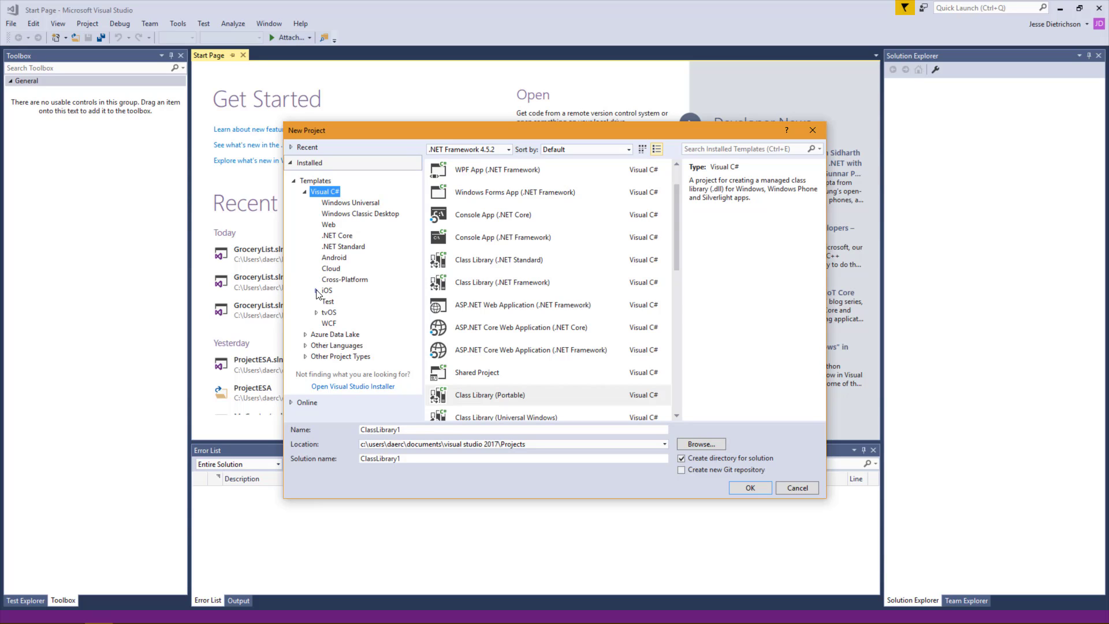
click(343, 333)
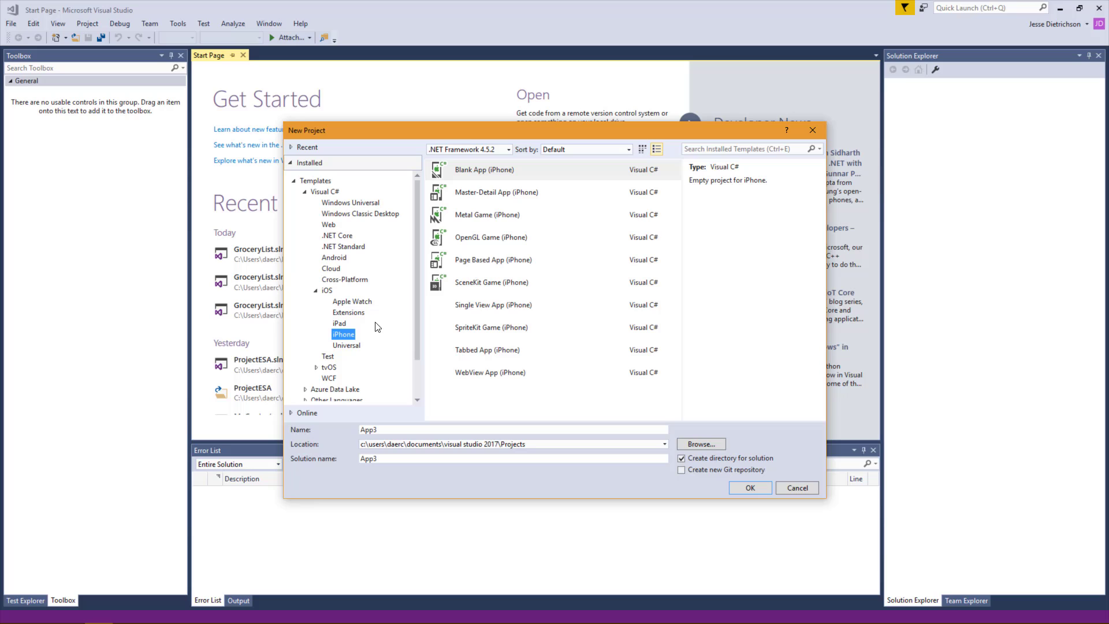
click(493, 305)
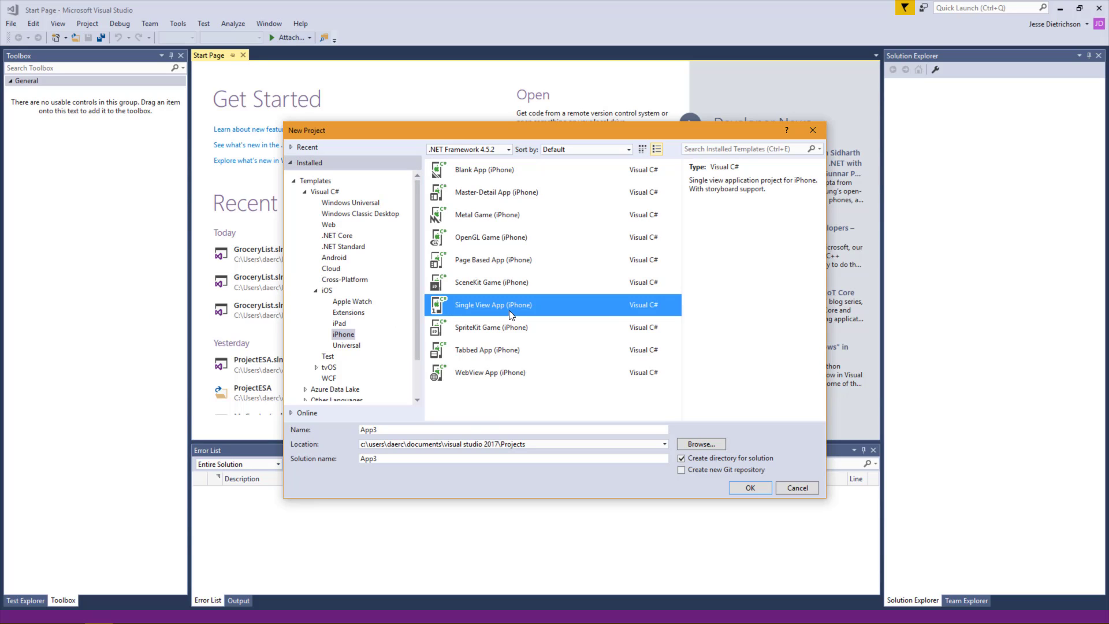
mouse_move(347, 430)
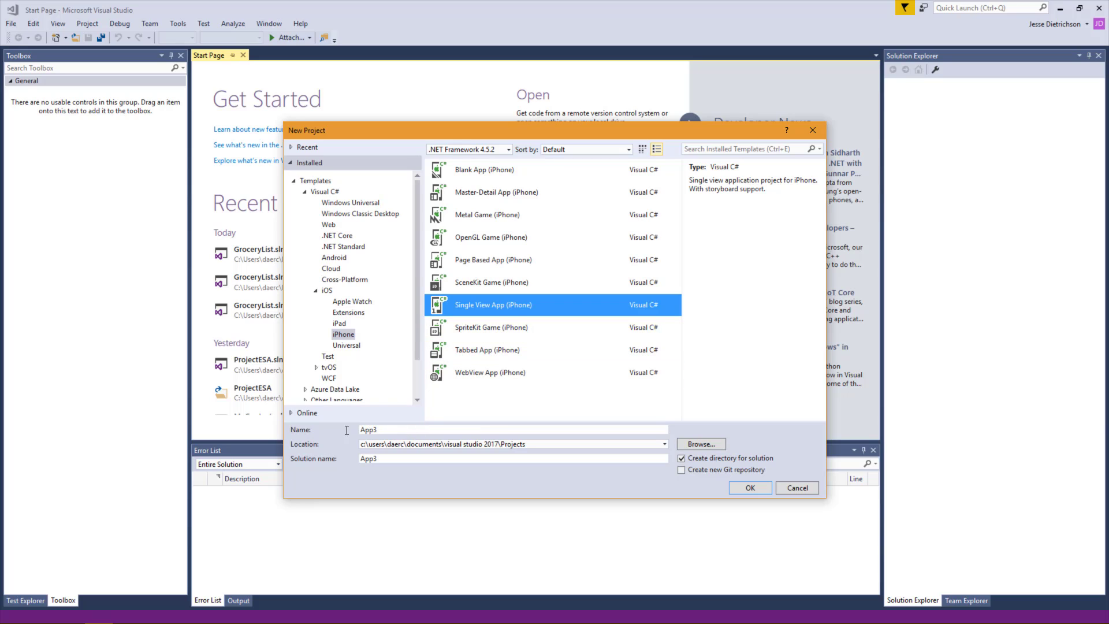
Step: Name the project MyFirstiOSApp and create it
click(496, 430)
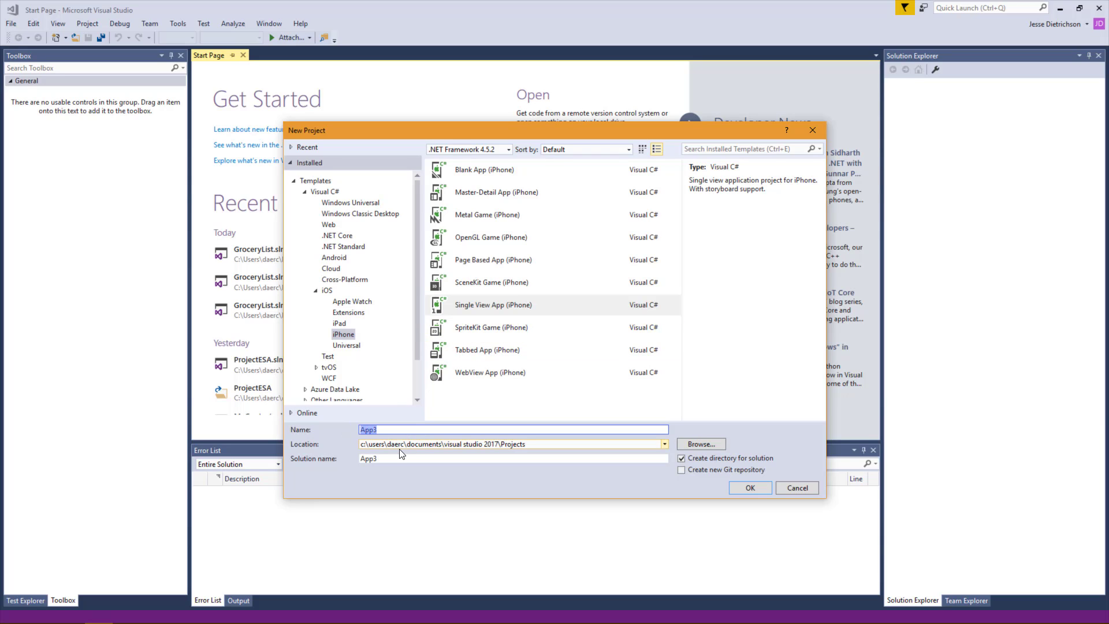
text(MyFirstiOSA)
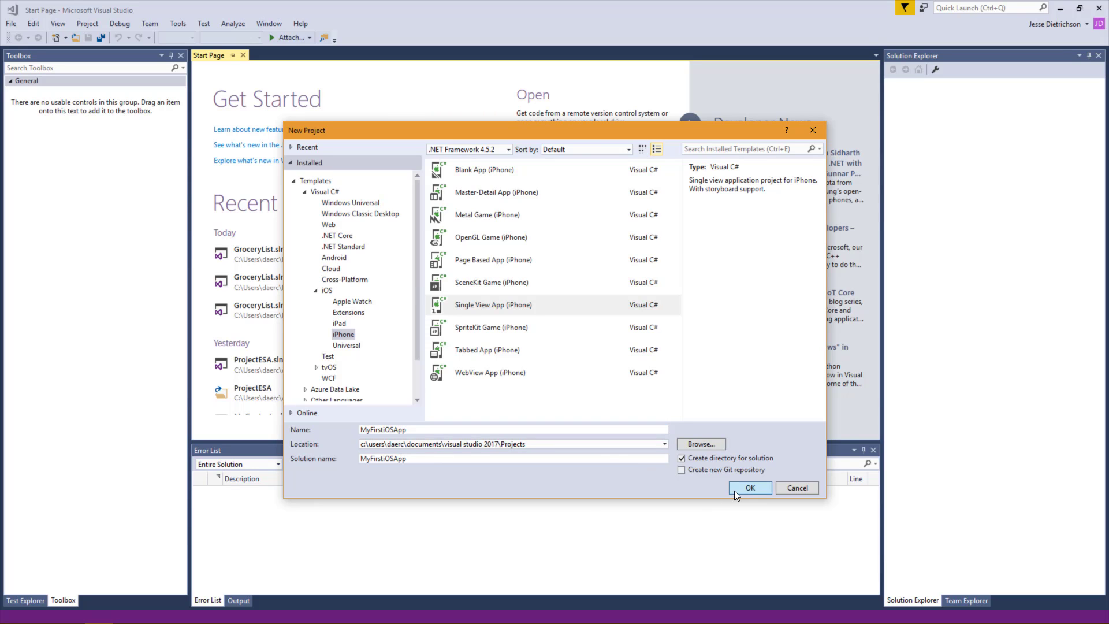
click(749, 487)
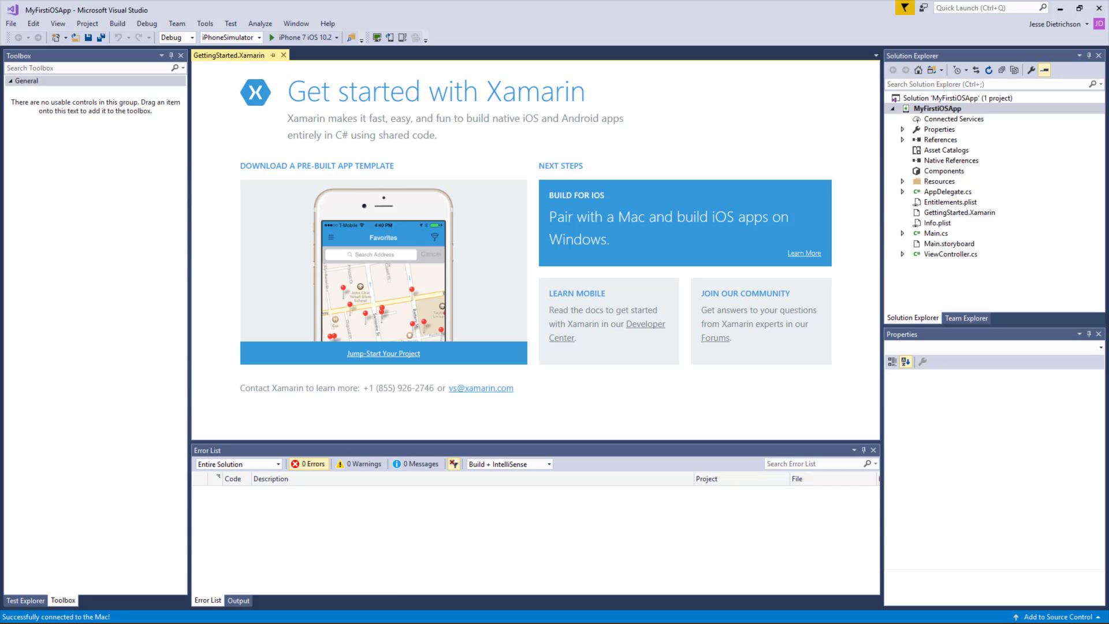
mouse_move(32, 593)
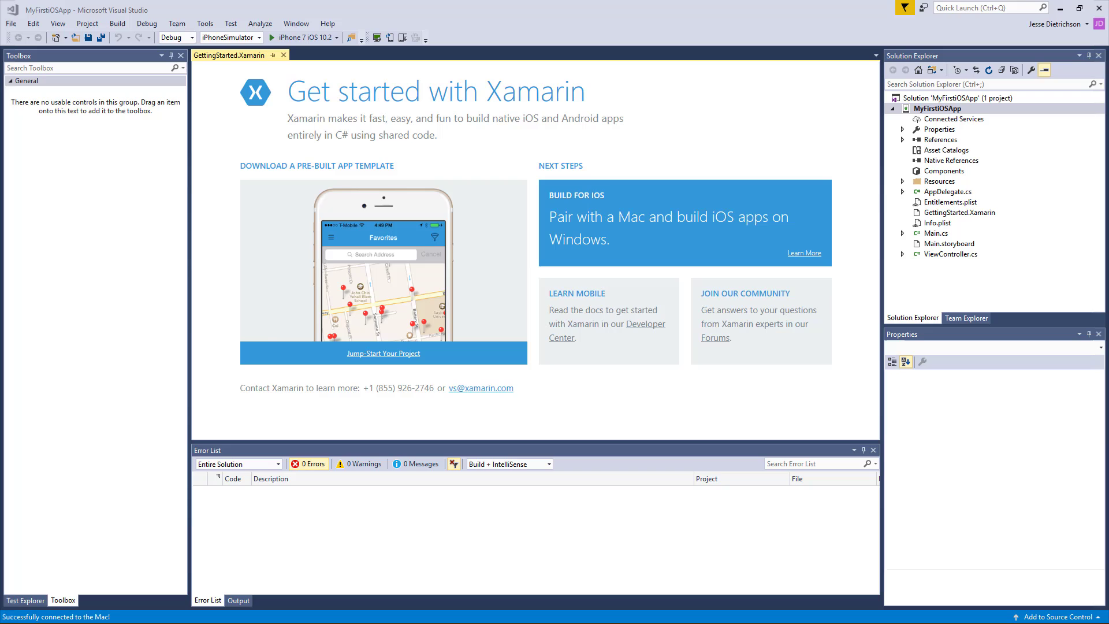
mouse_move(287, 339)
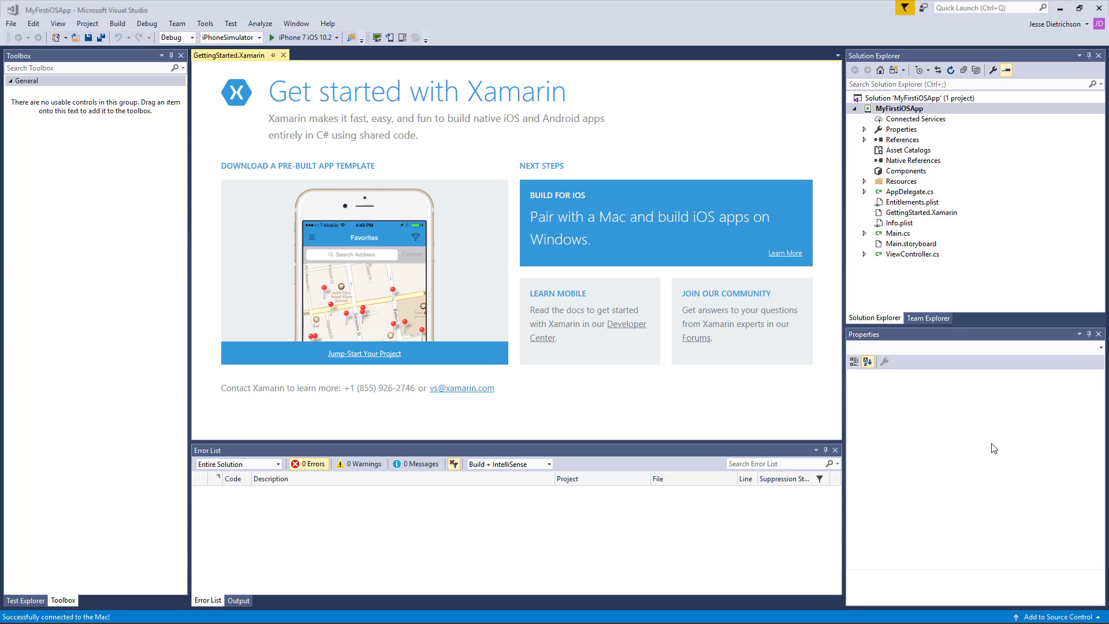
Step: Open Main.cs in the editor to read the UIApplication.Main entry point
click(899, 233)
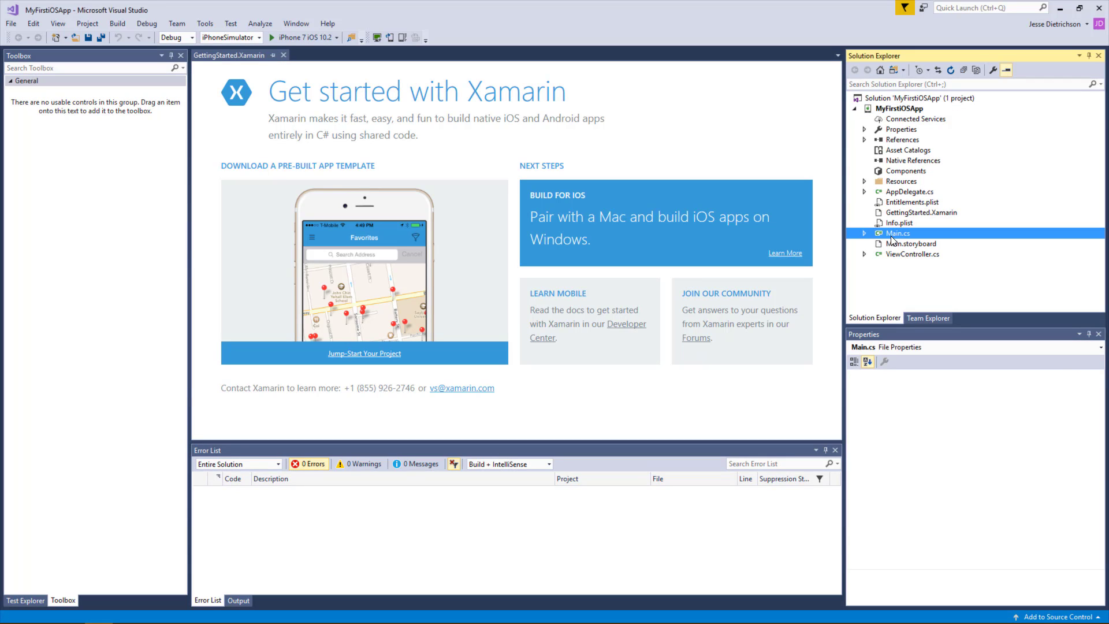
double_click(898, 232)
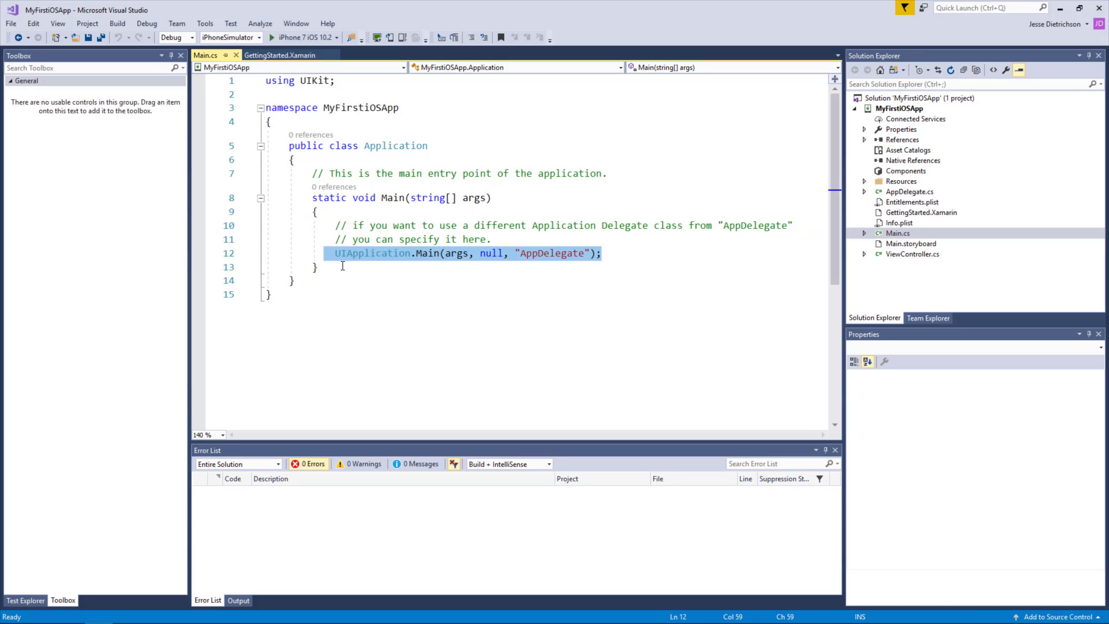
click(403, 292)
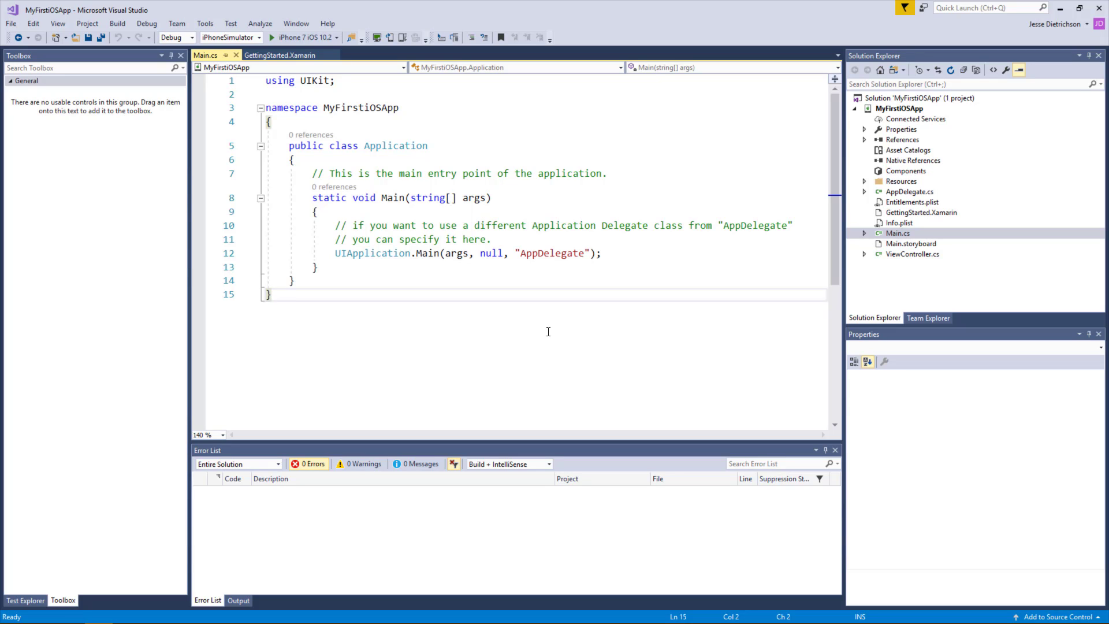
Step: Identify the AppDelegate class named in Main and open AppDelegate.cs
double_click(552, 253)
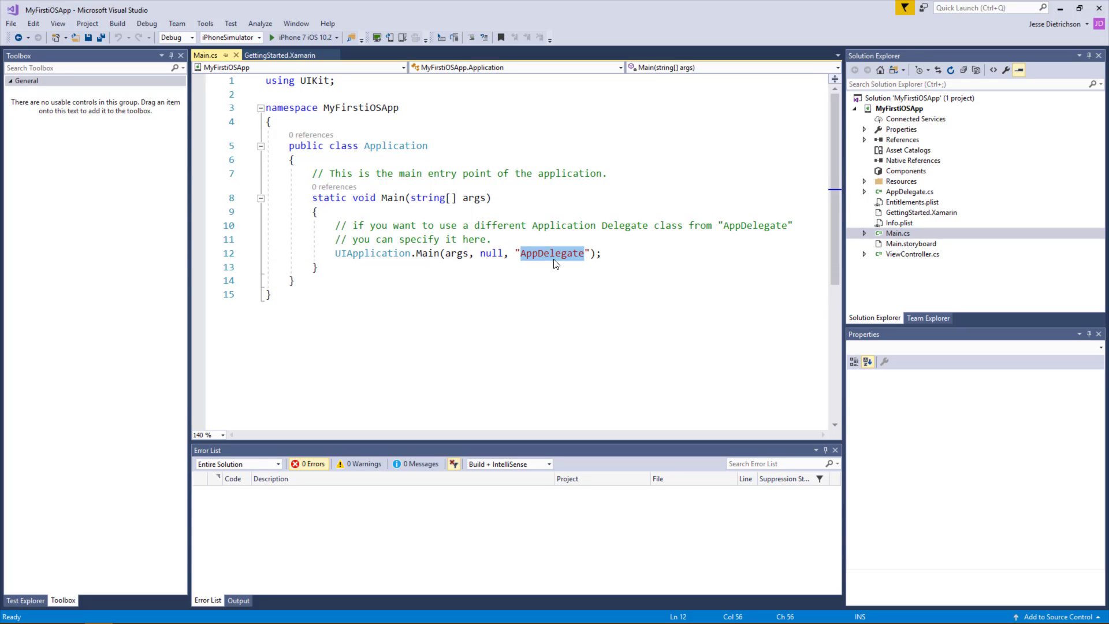
mouse_move(554, 253)
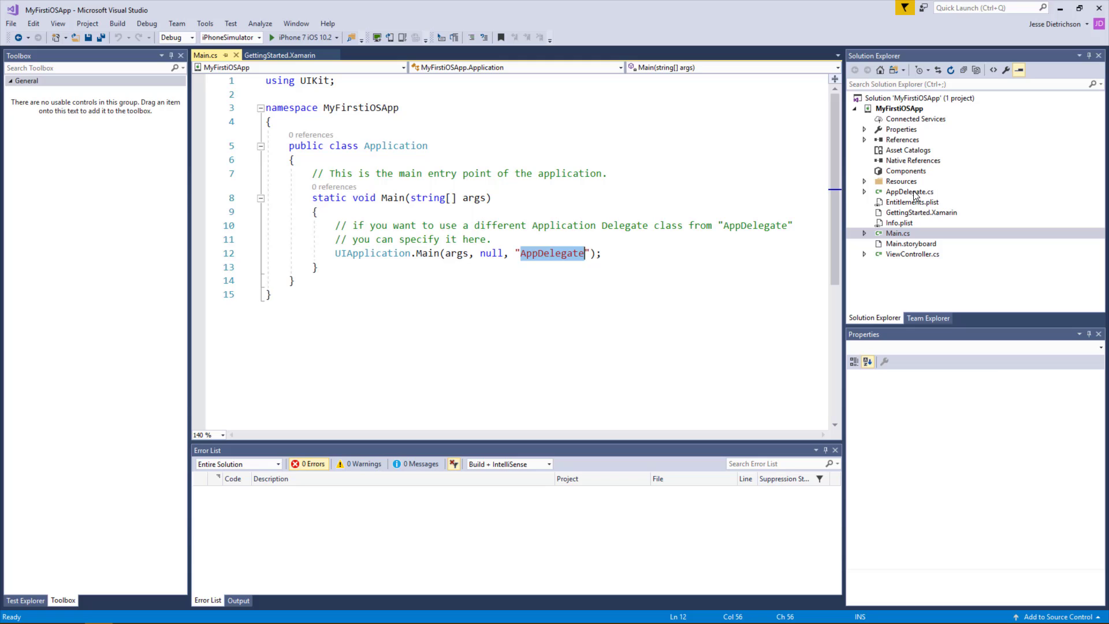
double_click(910, 191)
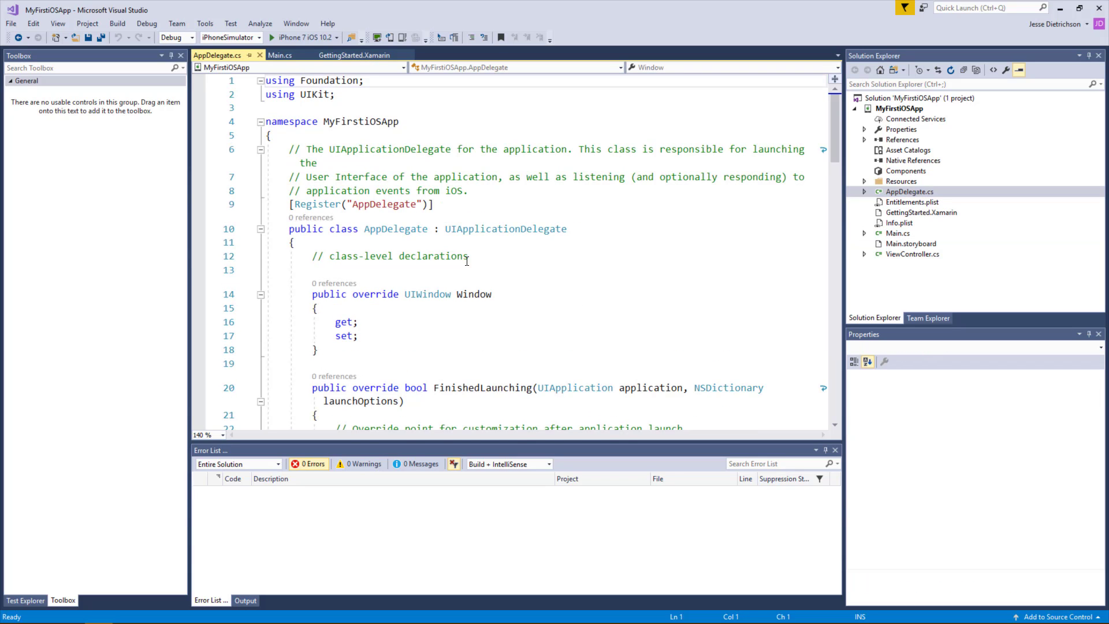
Step: Compare the AppDelegate class declaration with the name passed to Main in Main.cs
click(393, 229)
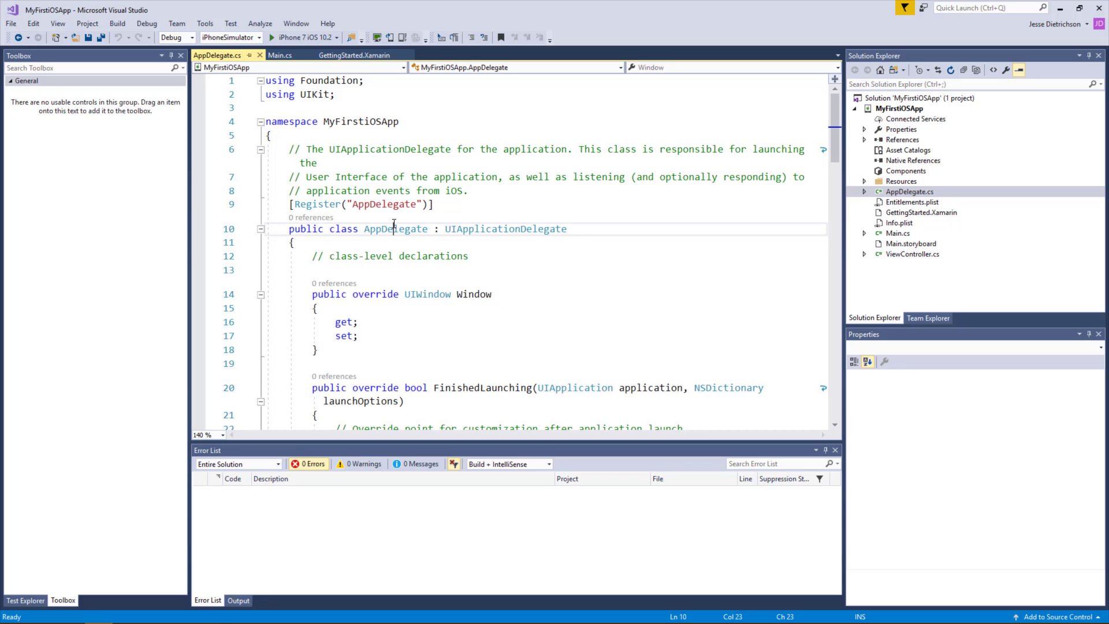
click(281, 56)
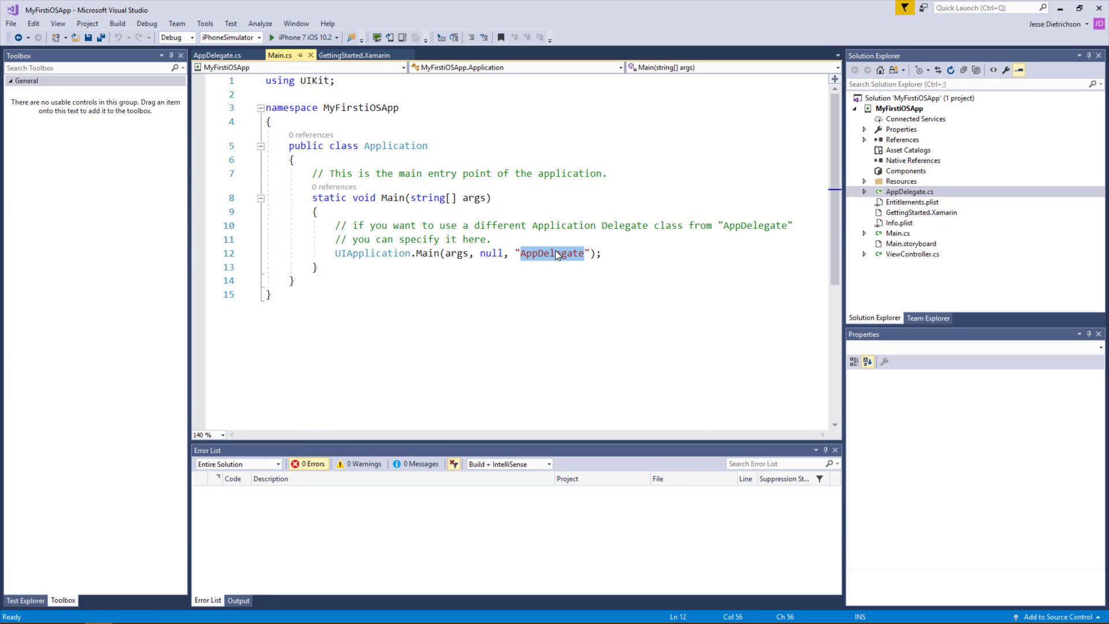
click(217, 56)
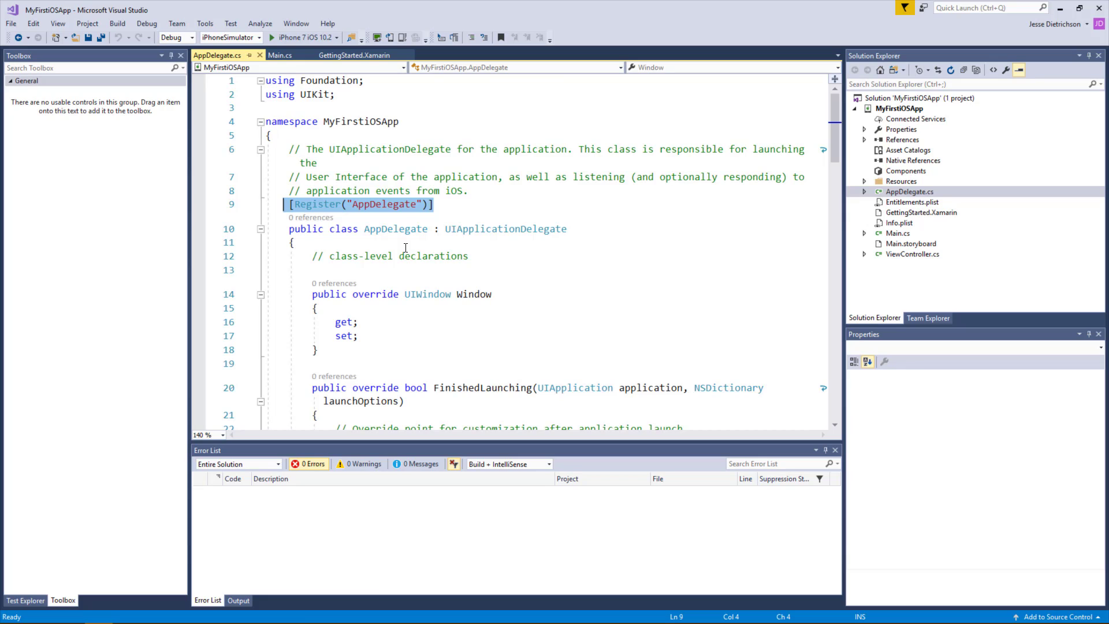
click(280, 54)
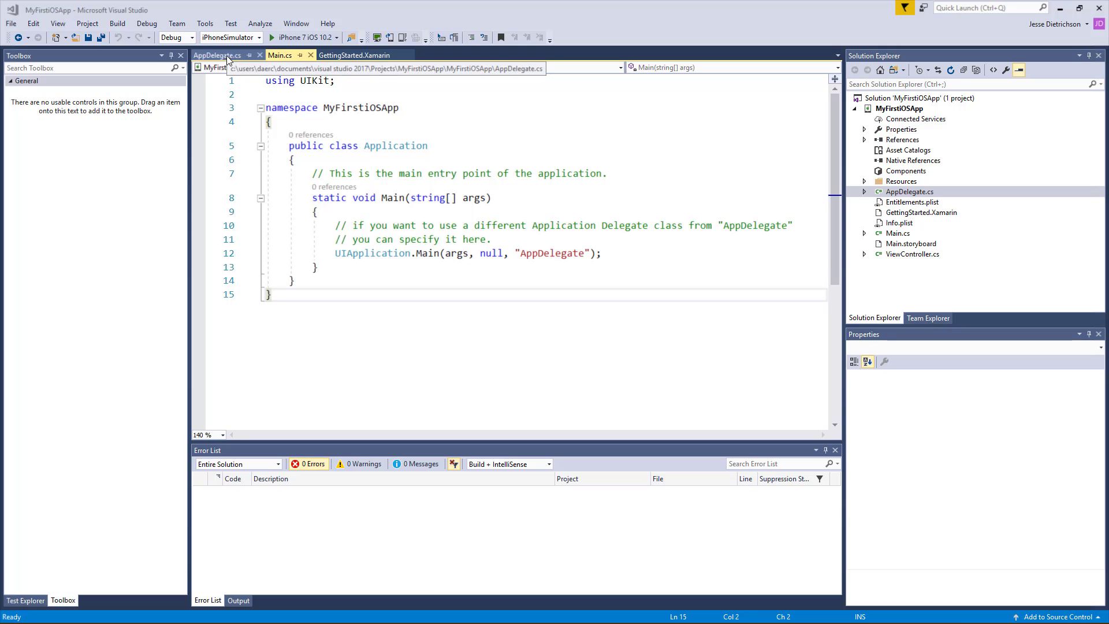
click(217, 55)
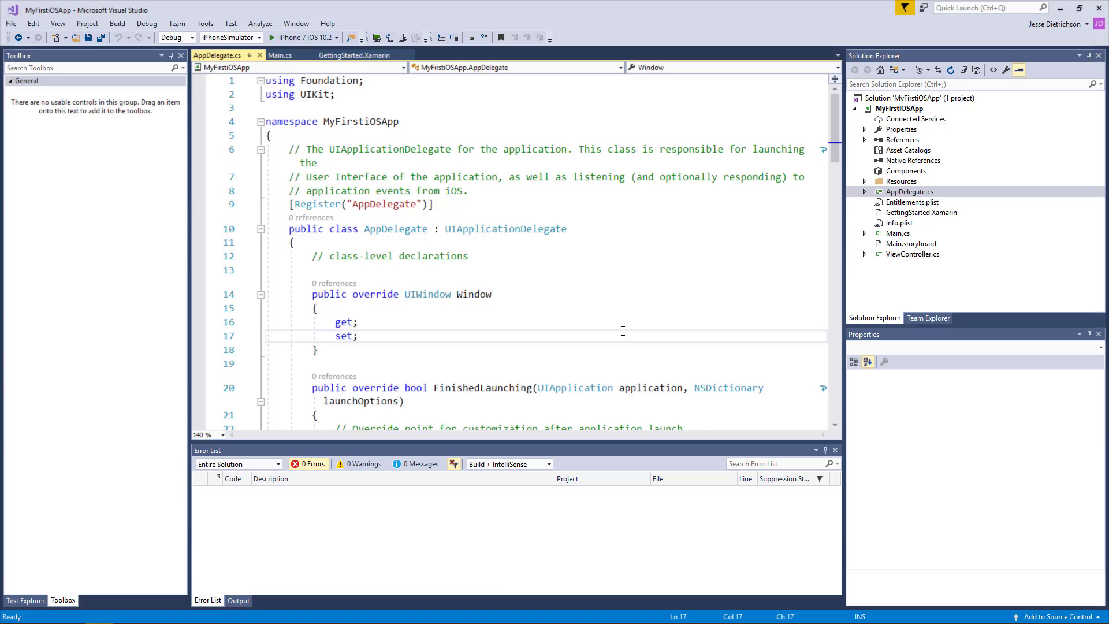
Step: Read down through AppDelegate.cs to its Window property and FinishedLaunching method
scroll(down, 3)
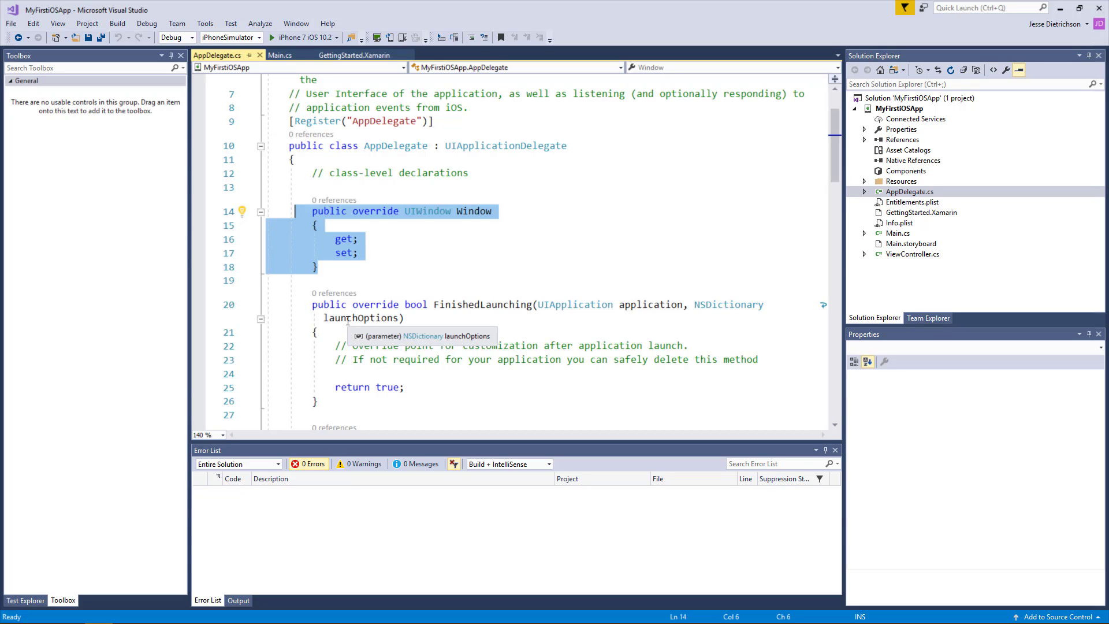
mouse_move(343, 319)
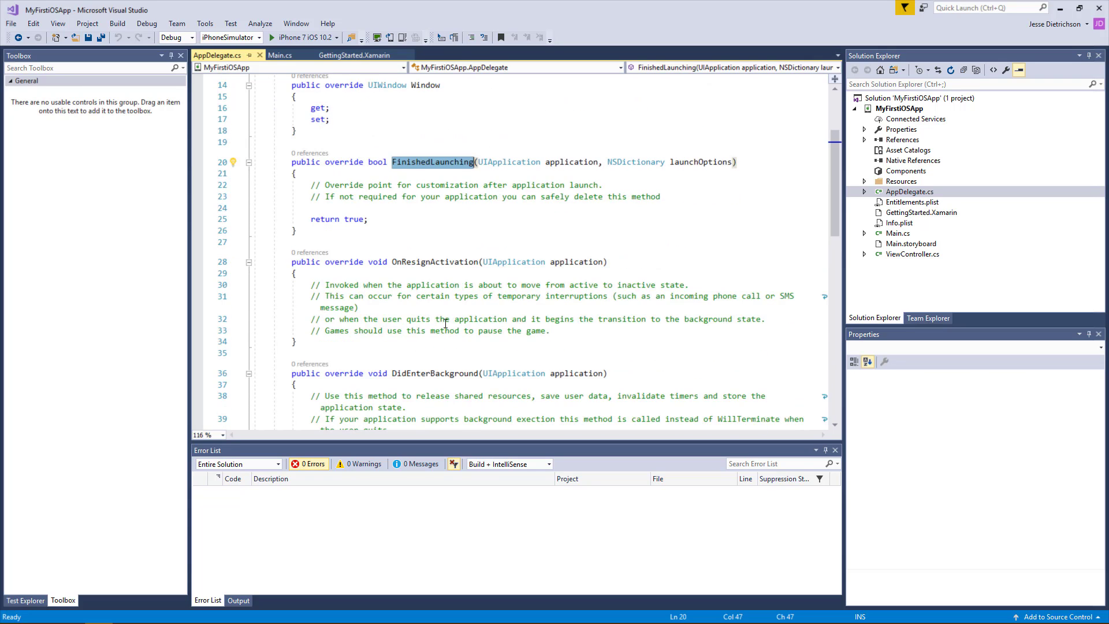
scroll(down, 3)
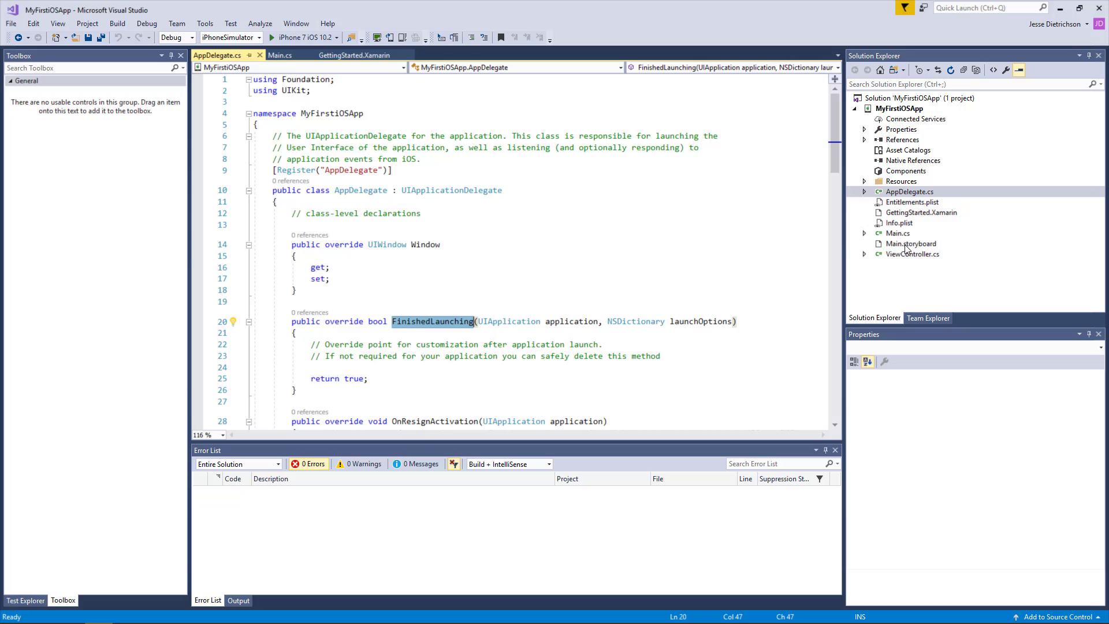
mouse_move(896, 236)
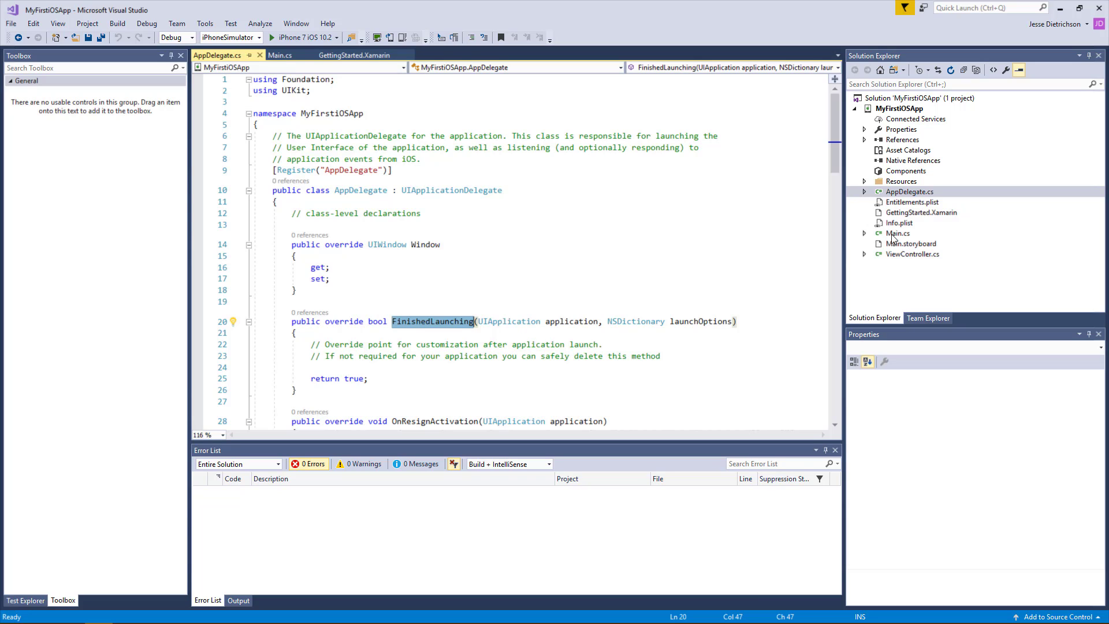
mouse_move(543, 298)
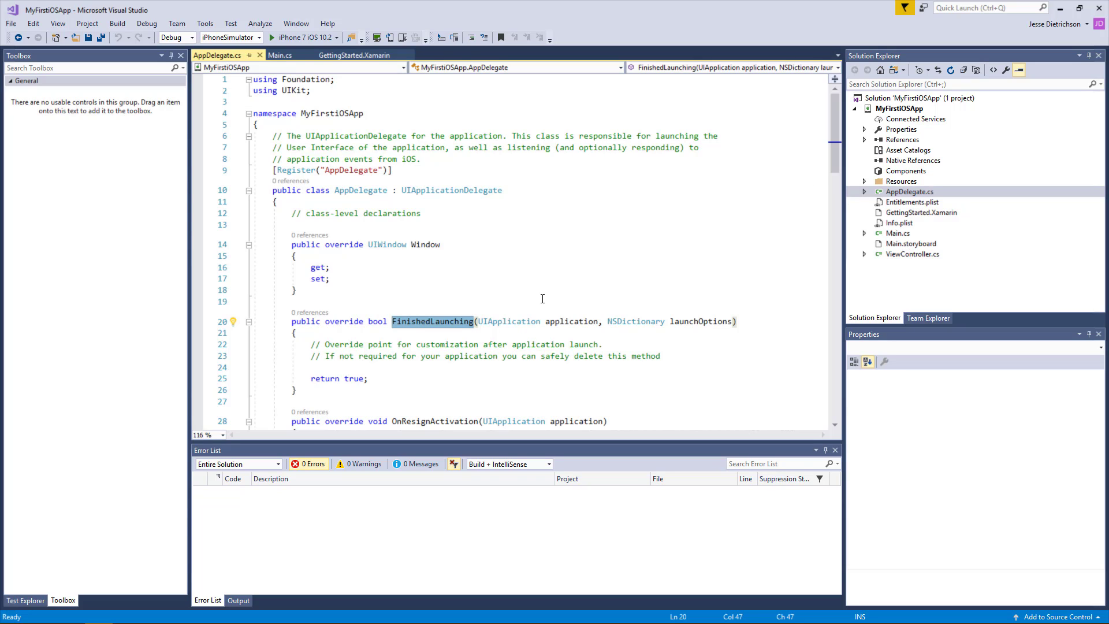
mouse_move(495, 248)
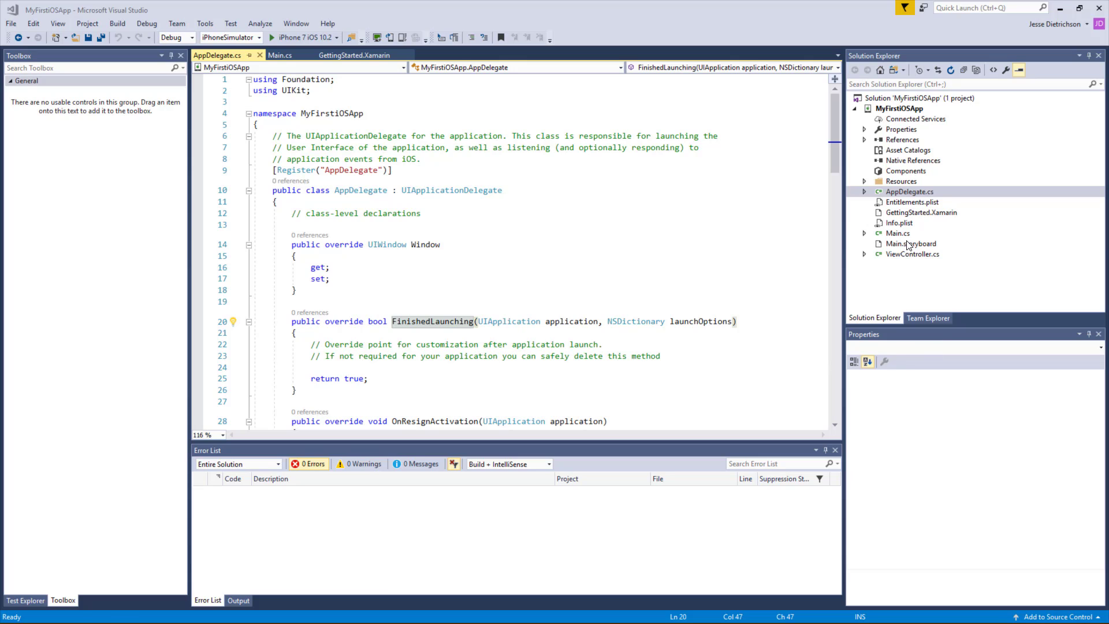
Step: Open Main.storyboard in the iOS designer showing its single View Controller scene
click(912, 243)
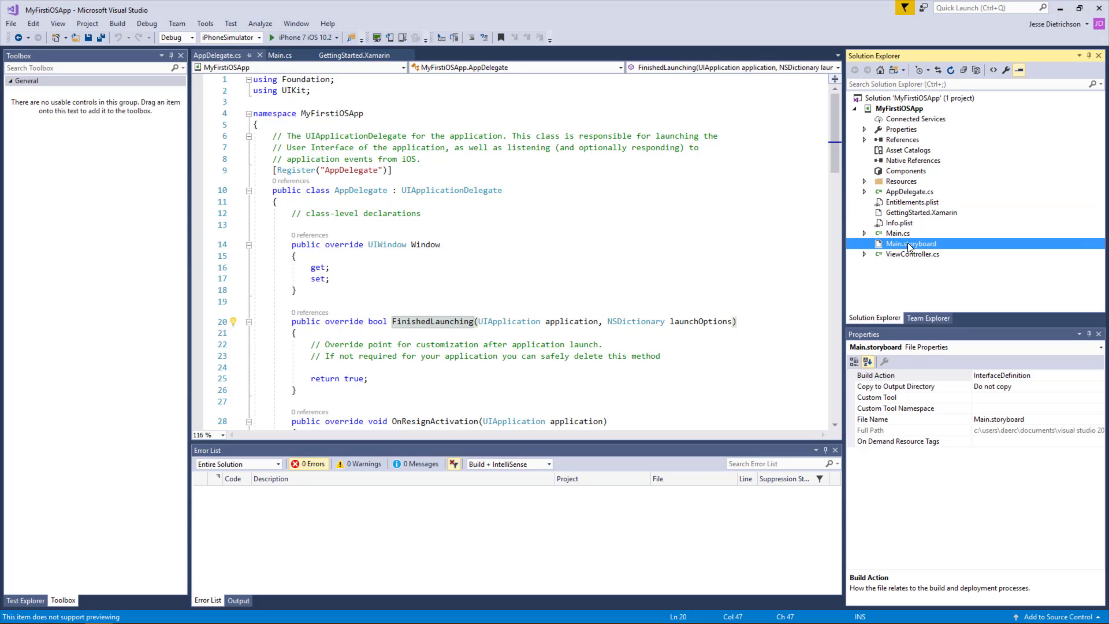
double_click(912, 244)
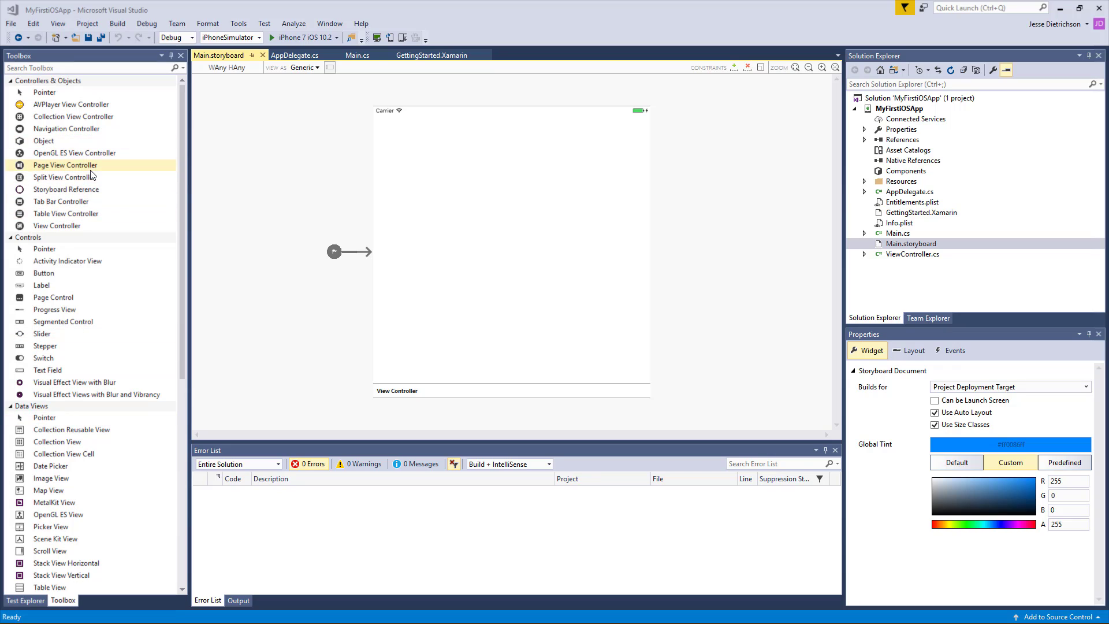
mouse_move(95, 153)
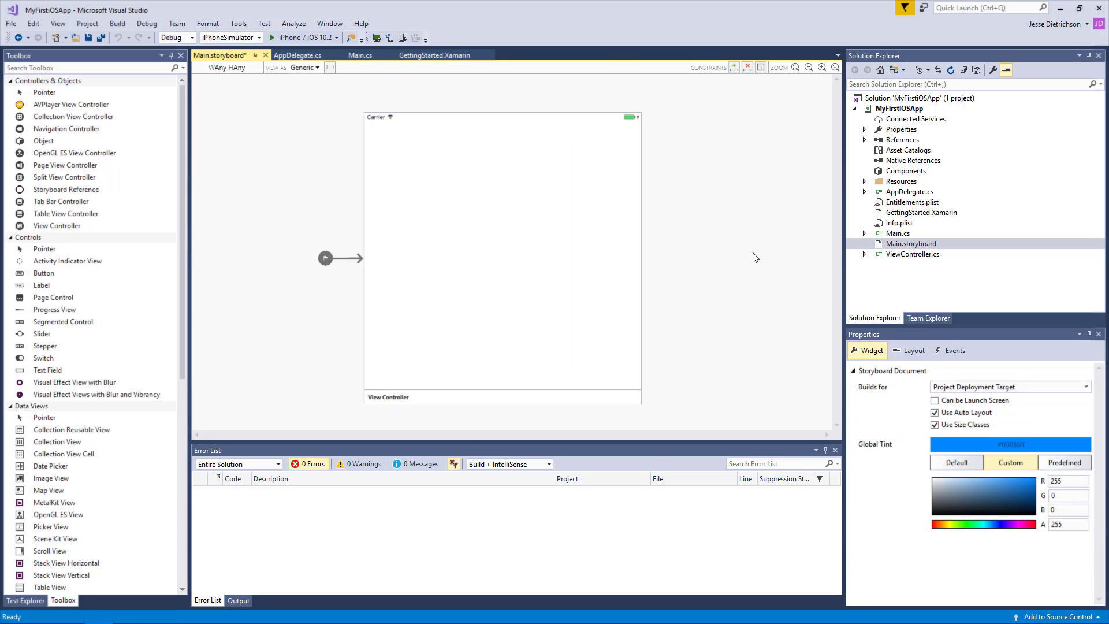
mouse_move(431, 182)
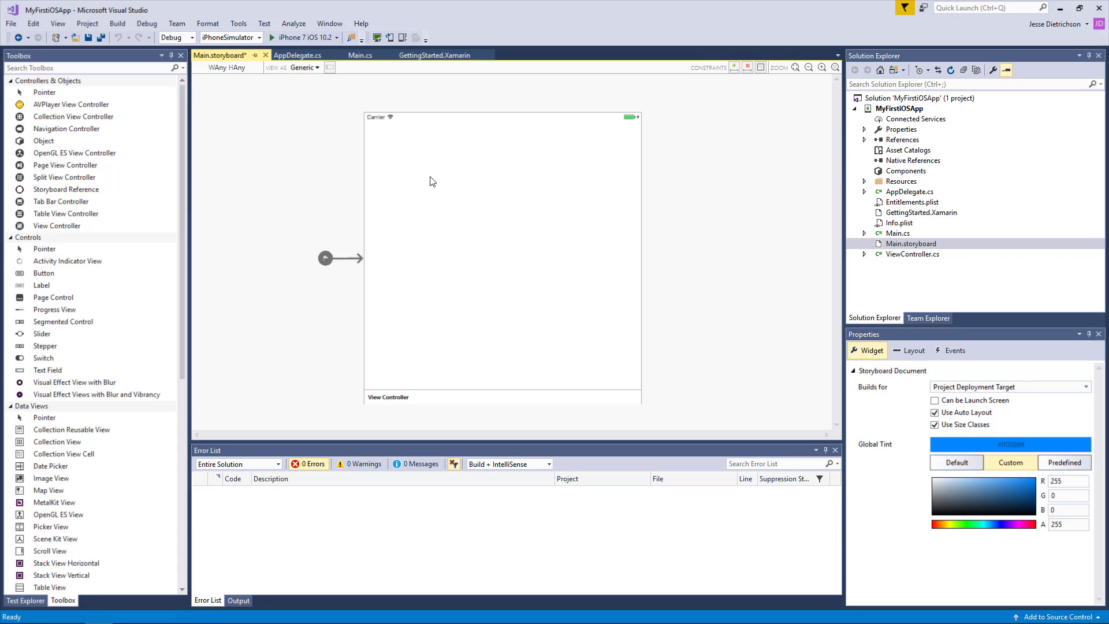
mouse_move(452, 333)
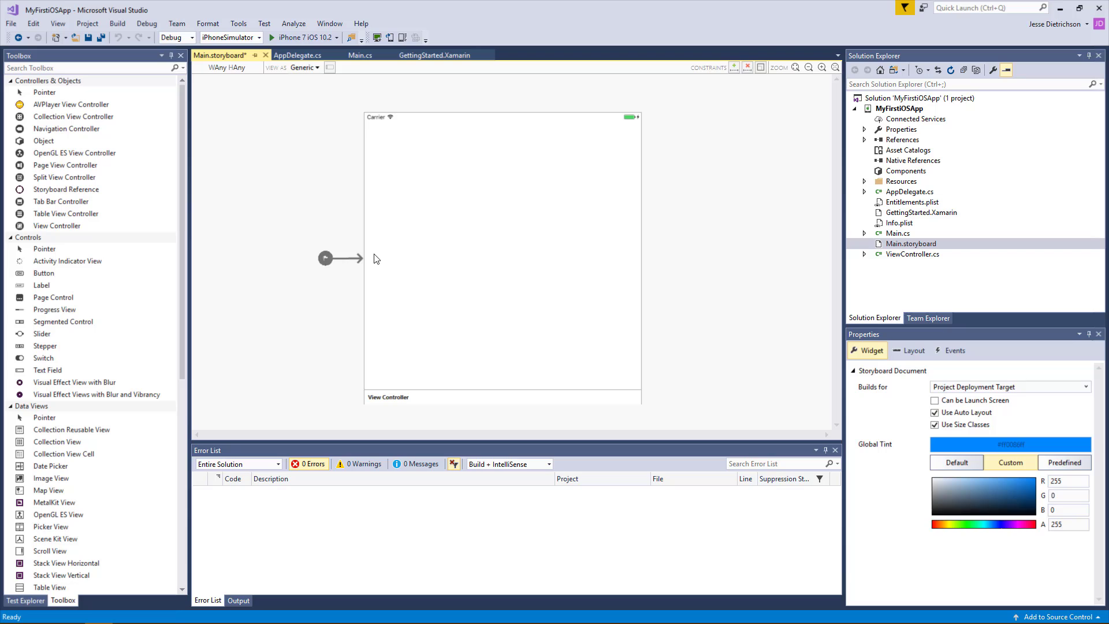
mouse_move(363, 285)
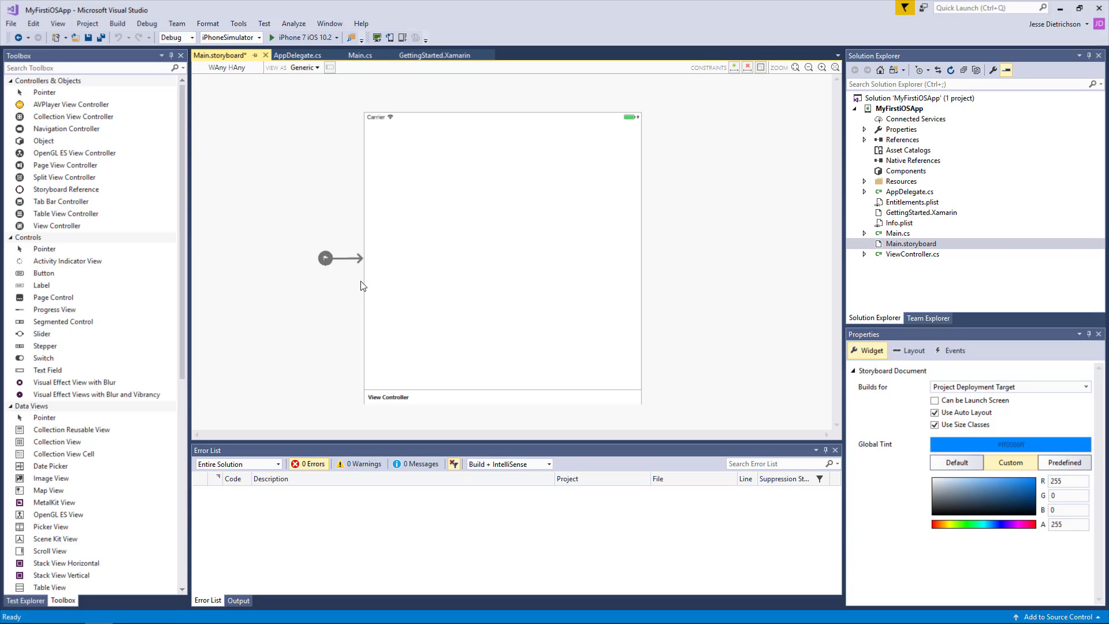
mouse_move(436, 354)
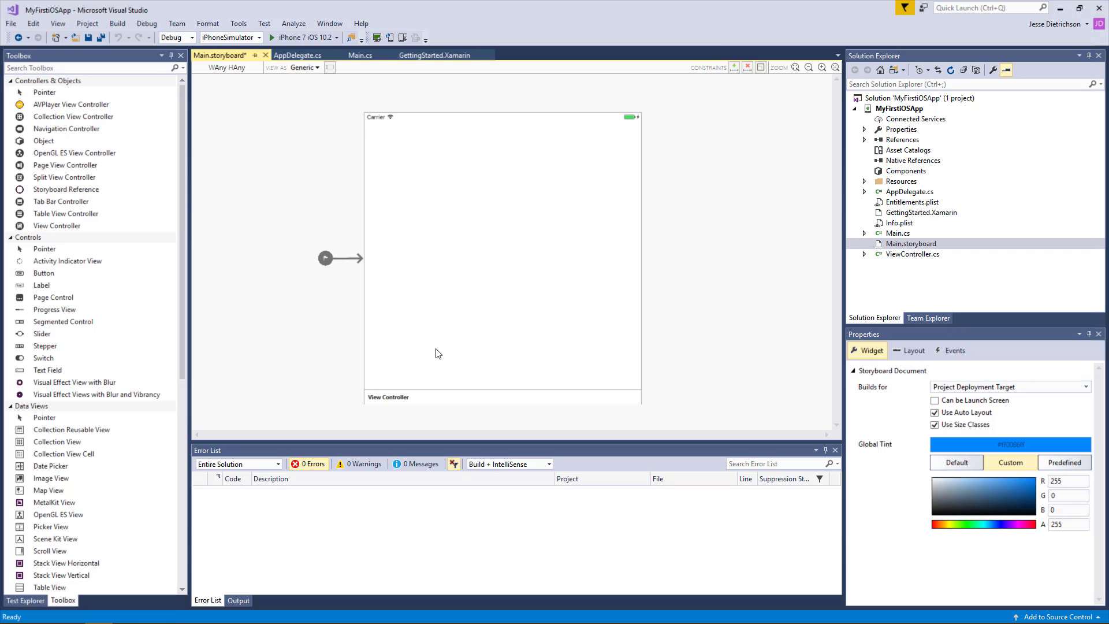
mouse_move(417, 351)
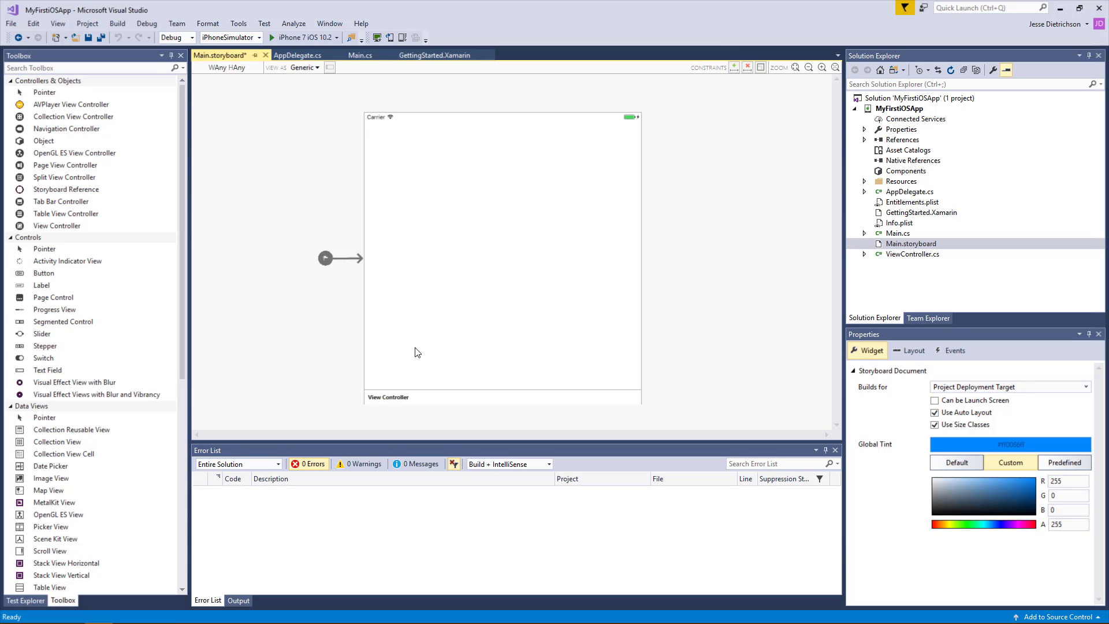
mouse_move(31, 275)
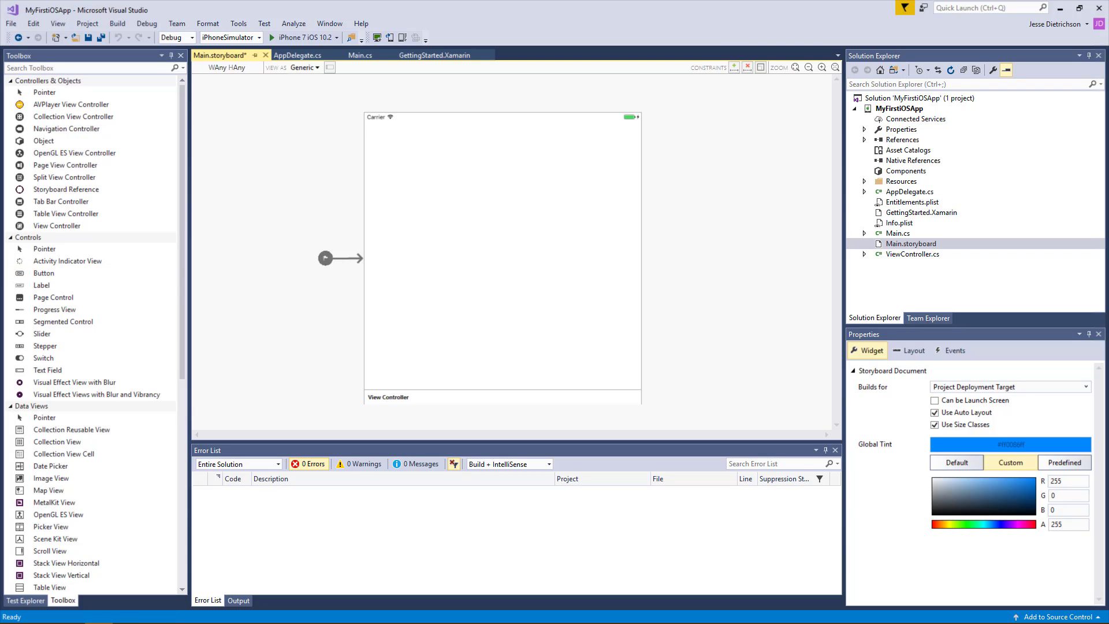
click(899, 223)
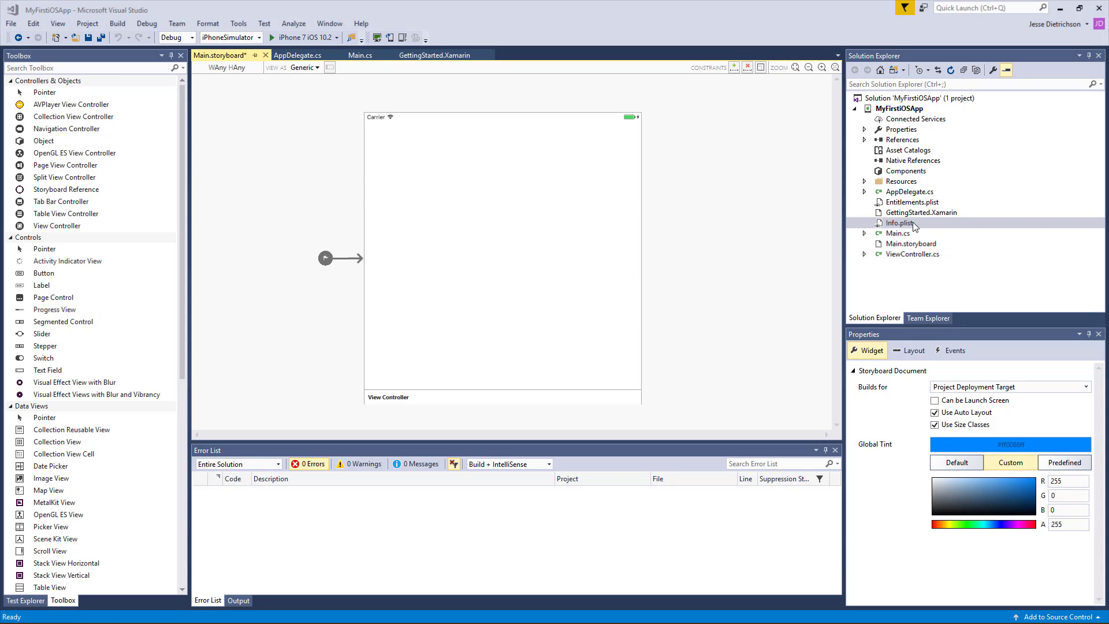
Step: Review Info.plist's bundle display name, versions and supported orientations entries
double_click(900, 223)
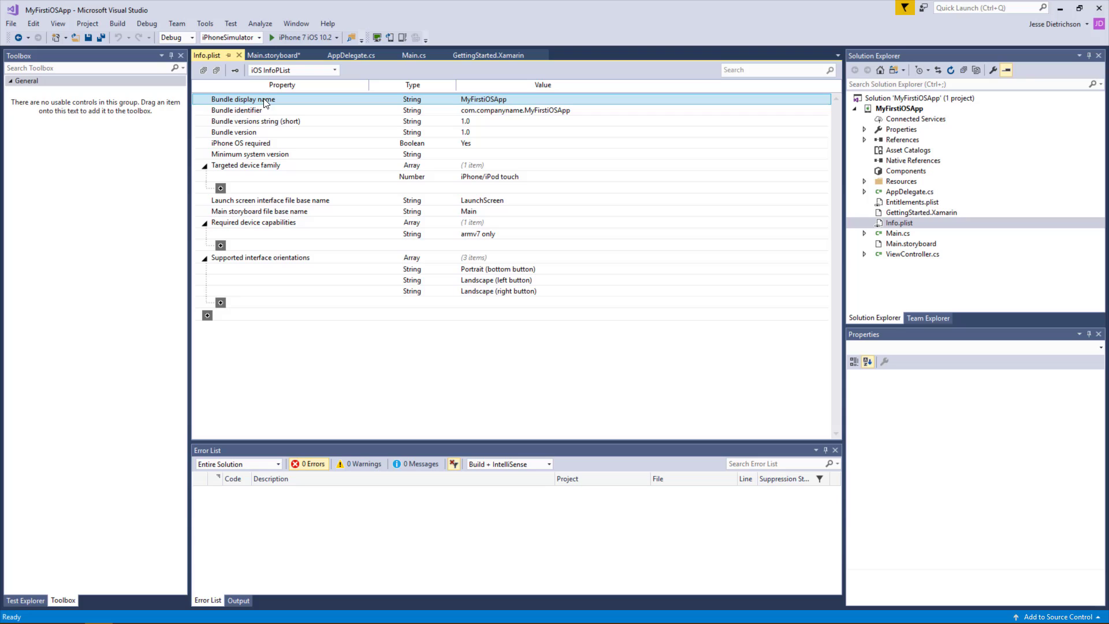
click(256, 121)
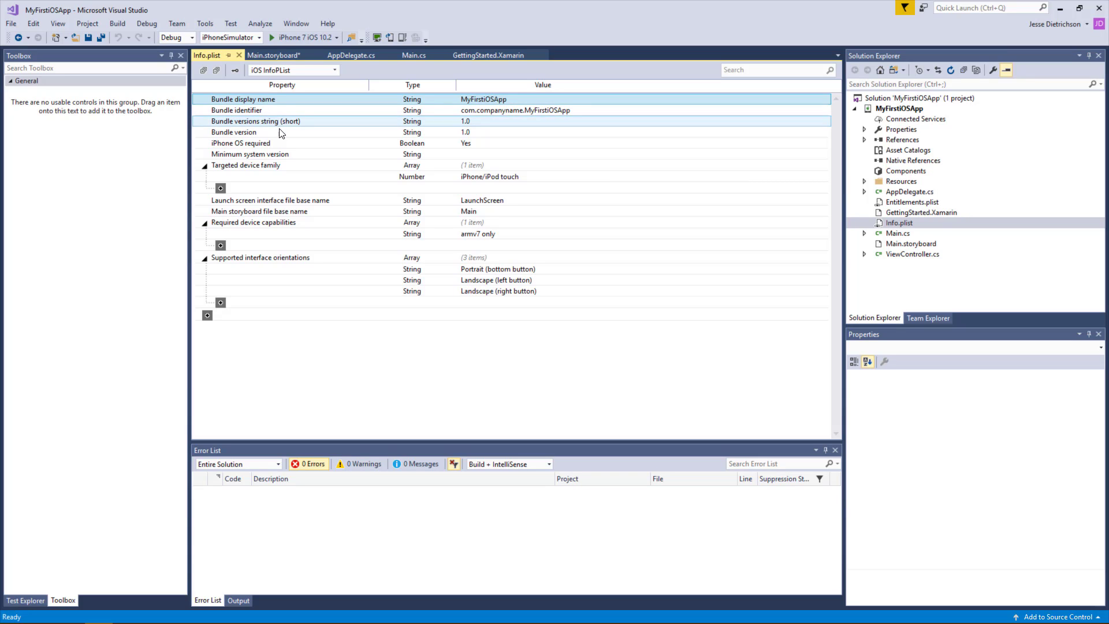
click(260, 256)
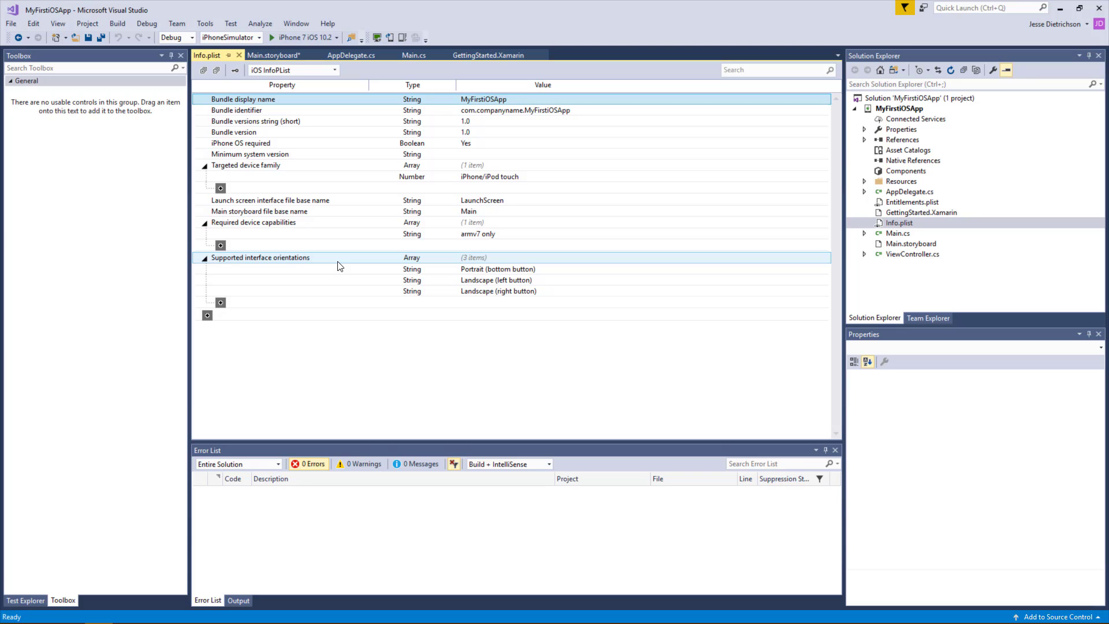
click(260, 211)
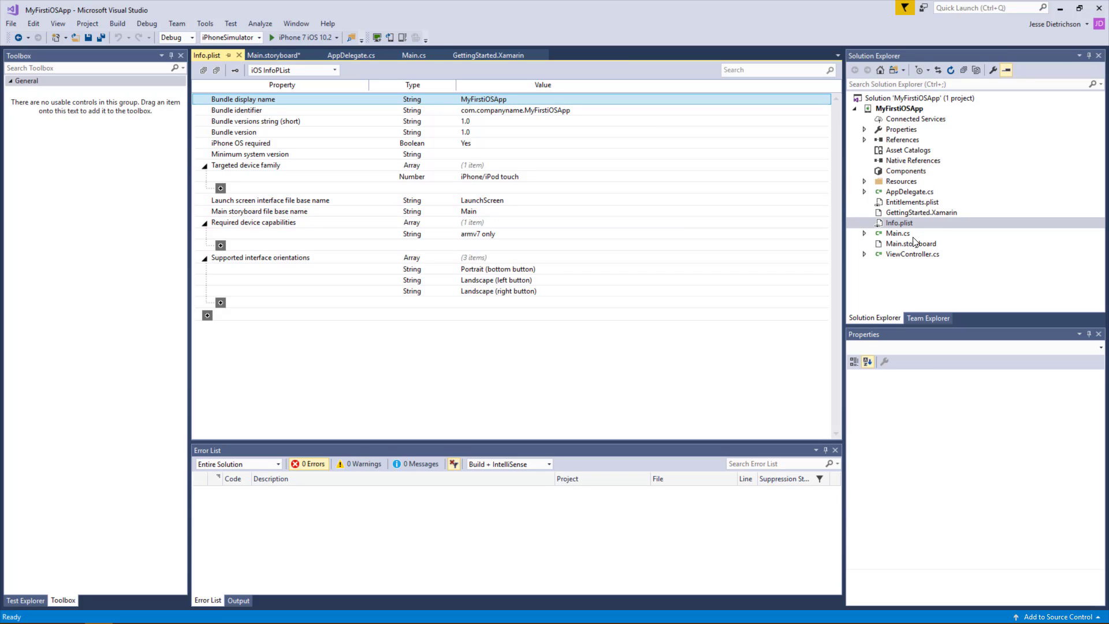
Step: Open the project's empty Entitlements.plist
double_click(912, 201)
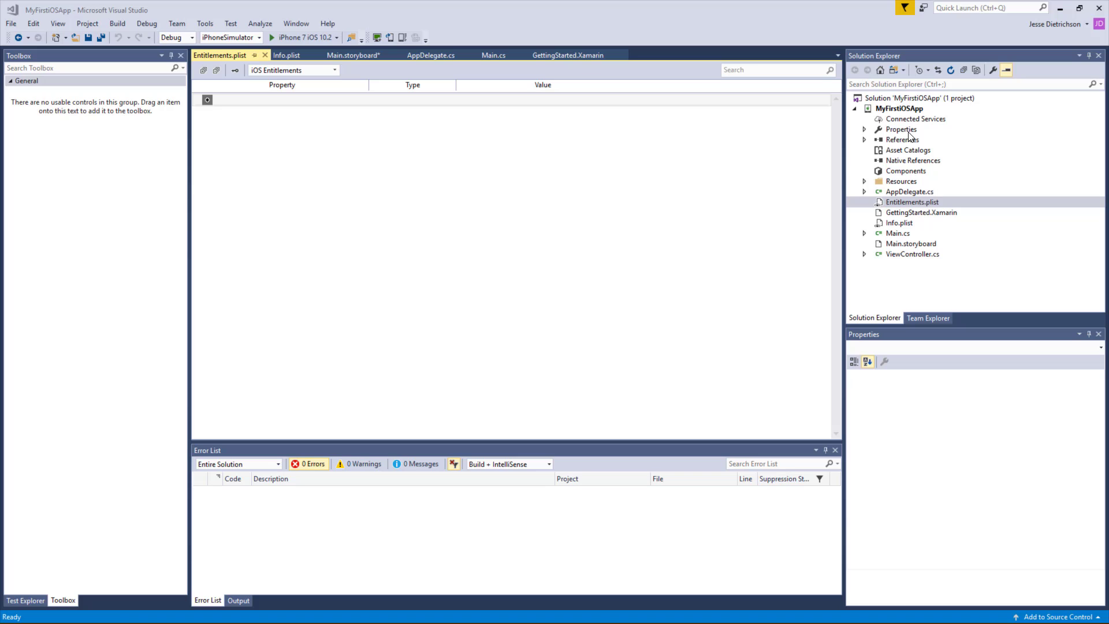
Step: Browse Asset Catalogs, the Resources folder with LaunchScreen.xib, and Components in Solution Explorer
click(908, 150)
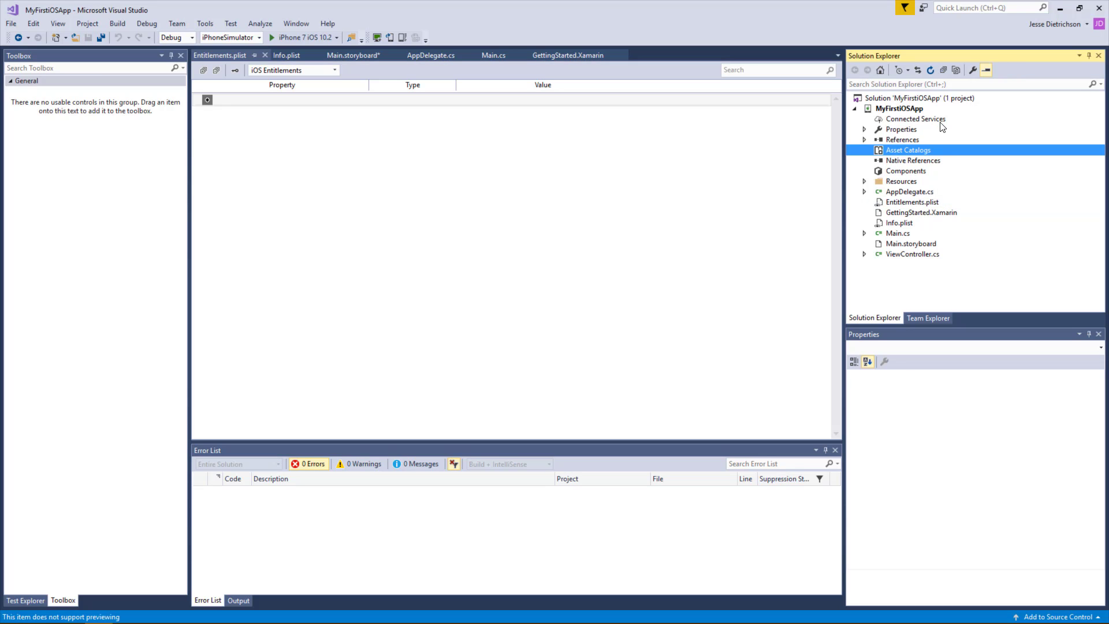
mouse_move(919, 167)
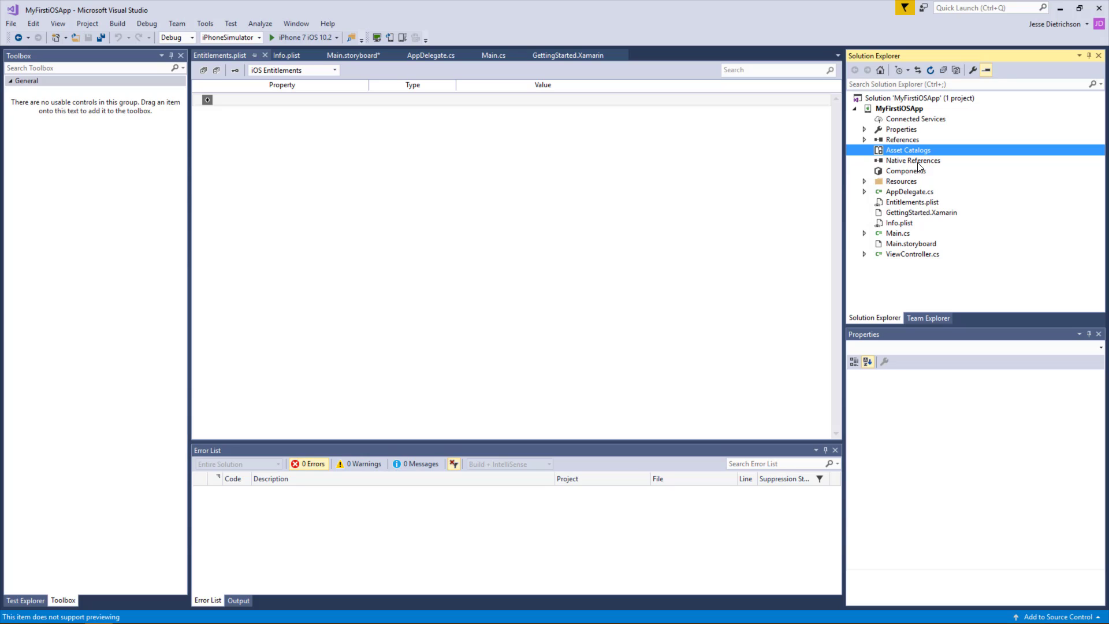
mouse_move(918, 171)
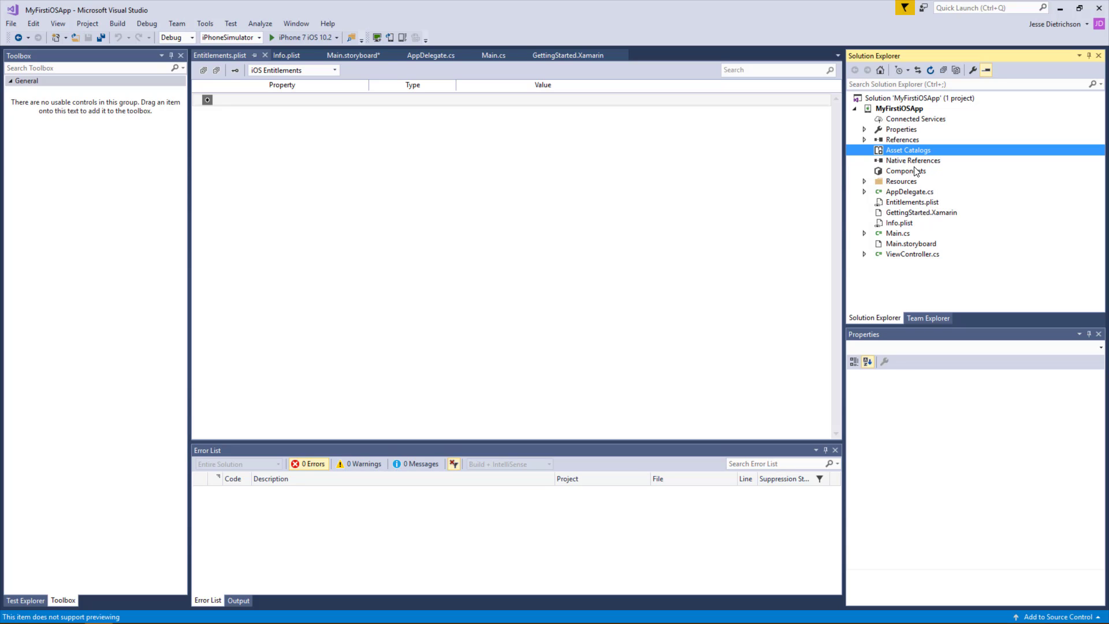
click(865, 181)
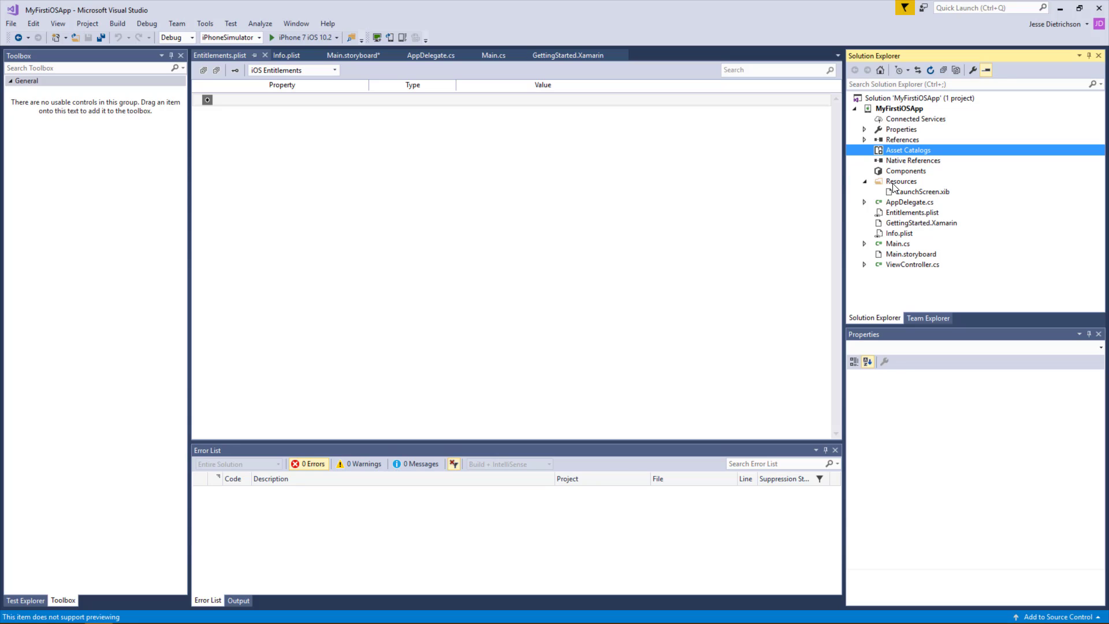
click(921, 190)
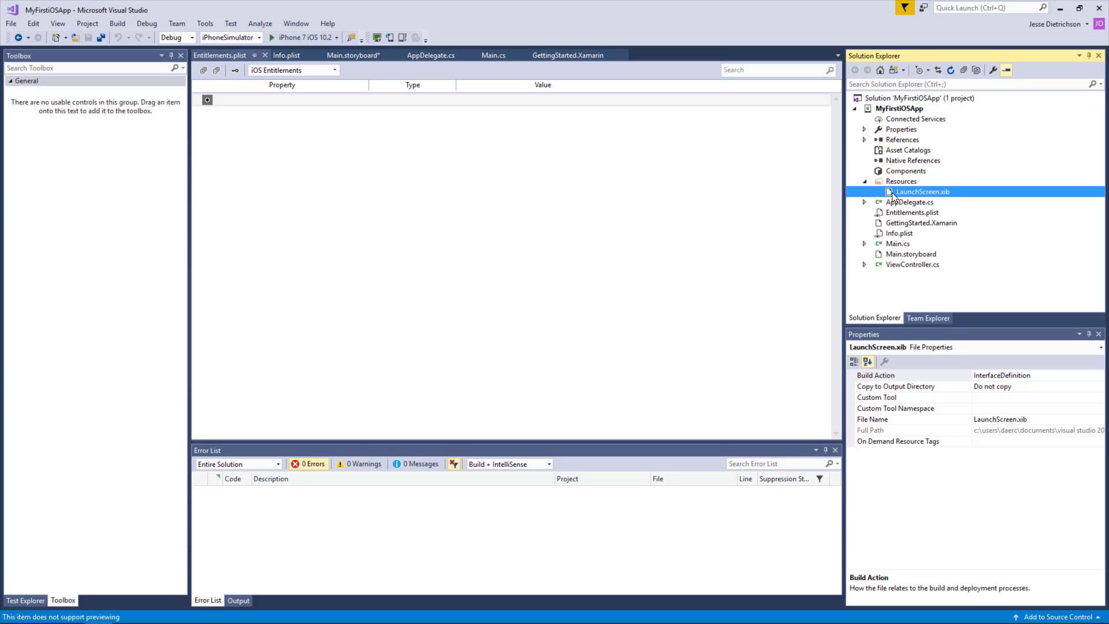
click(906, 171)
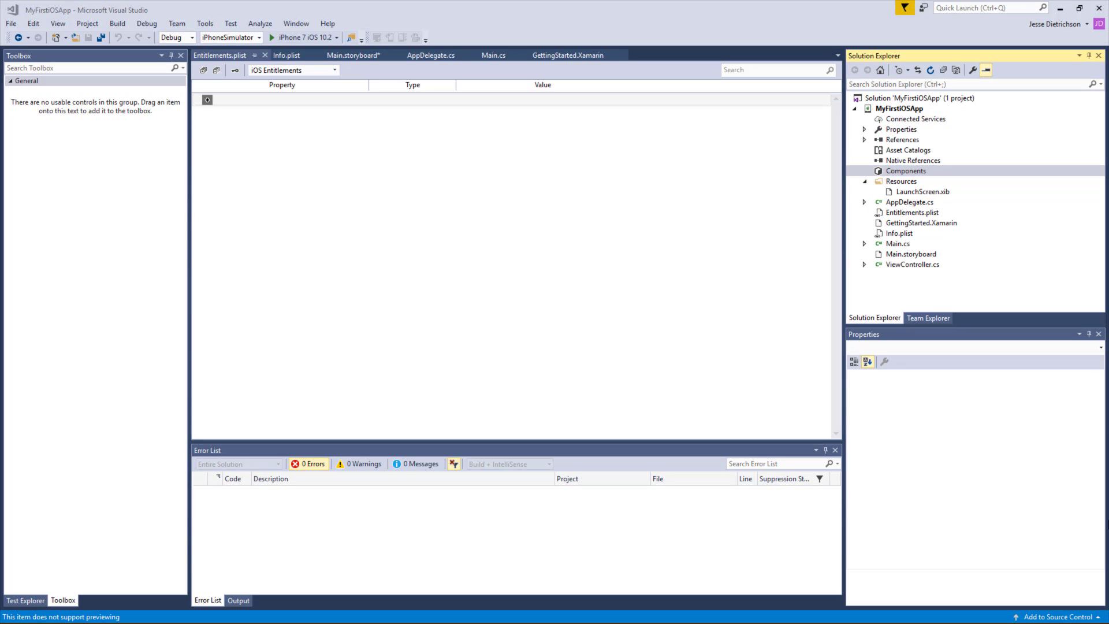
Step: Open ViewController.cs showing its ViewDidLoad and DidReceiveMemoryWarning methods
double_click(913, 263)
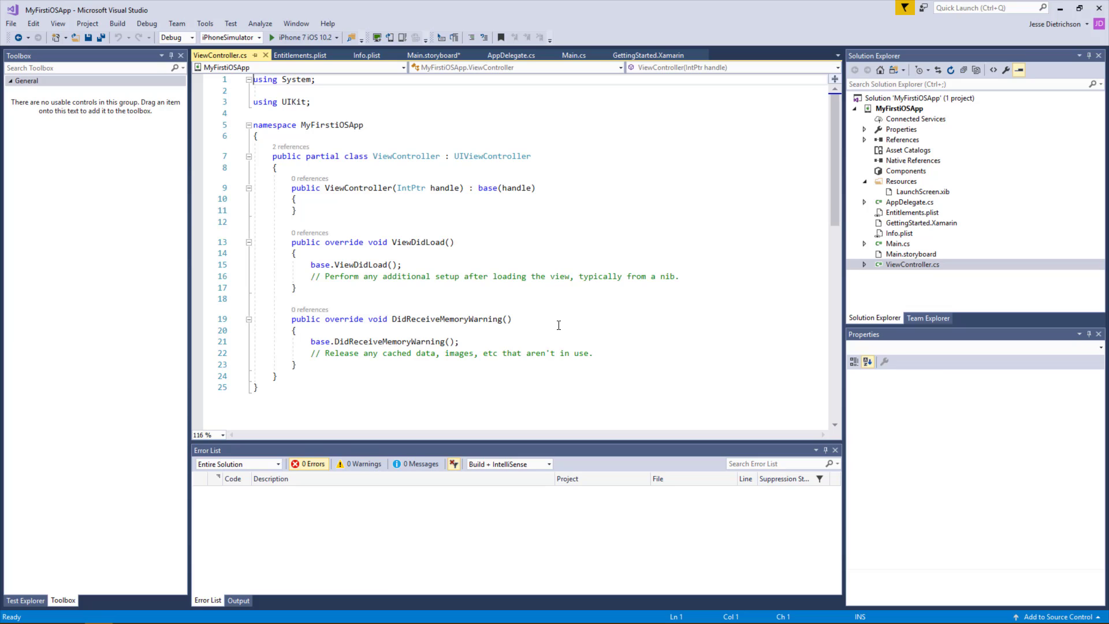
mouse_move(323, 254)
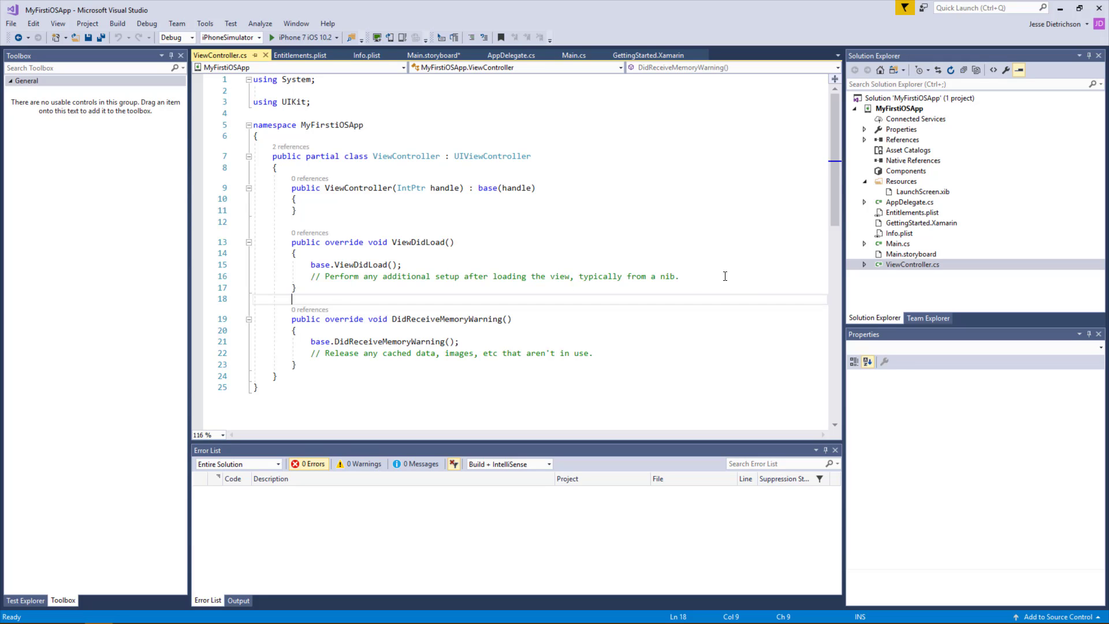
Step: In ViewDidLoad, declare UILabel label = new UILabel();
key(Enter)
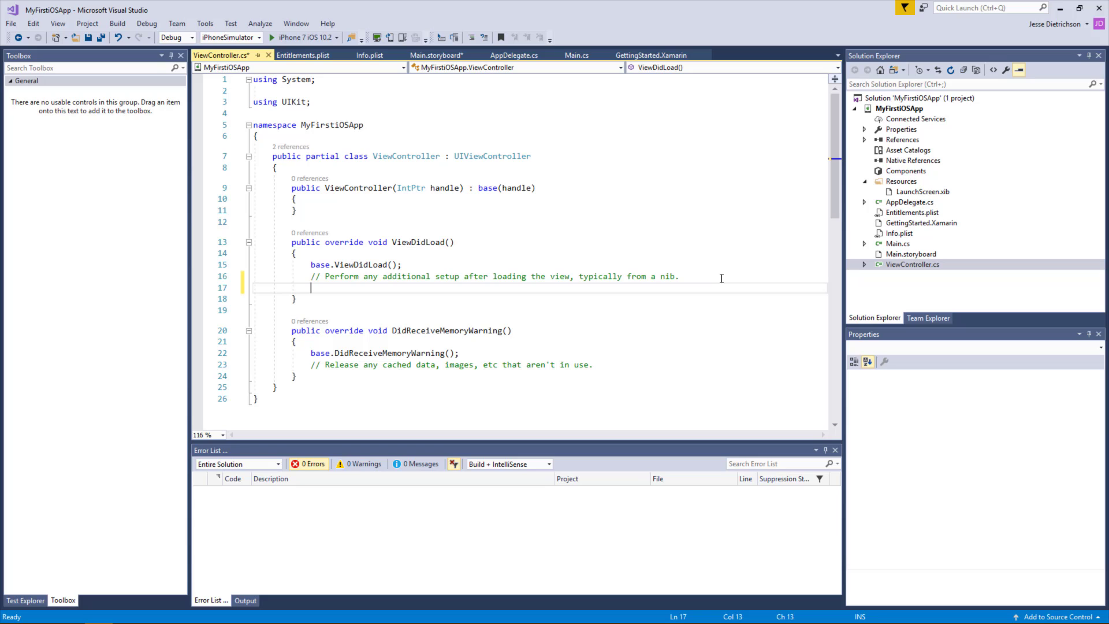
text(View)
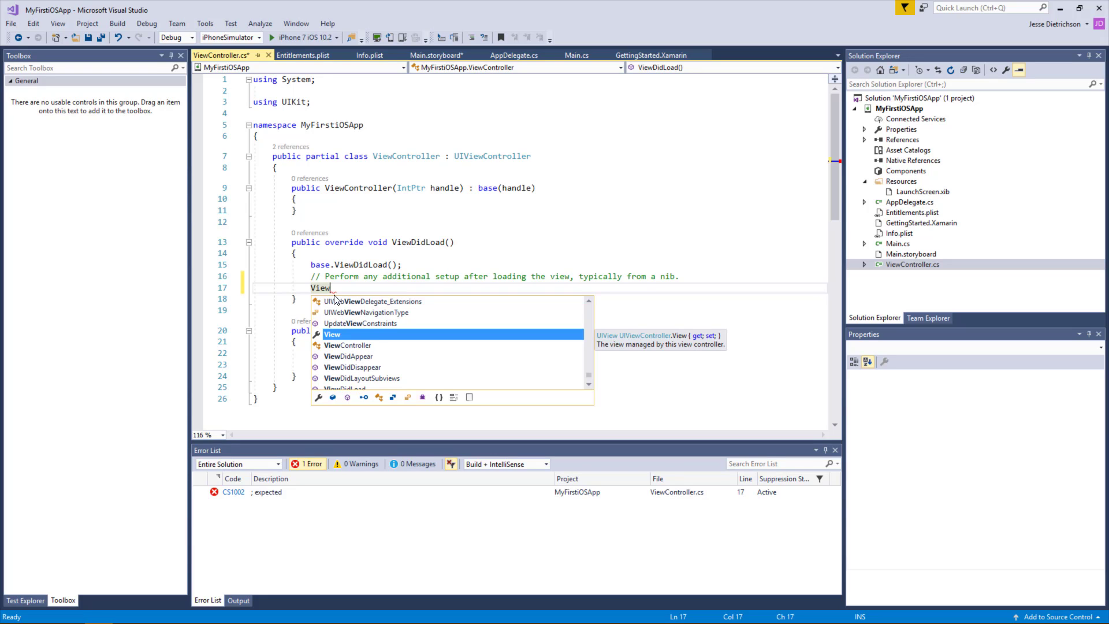
key(Escape)
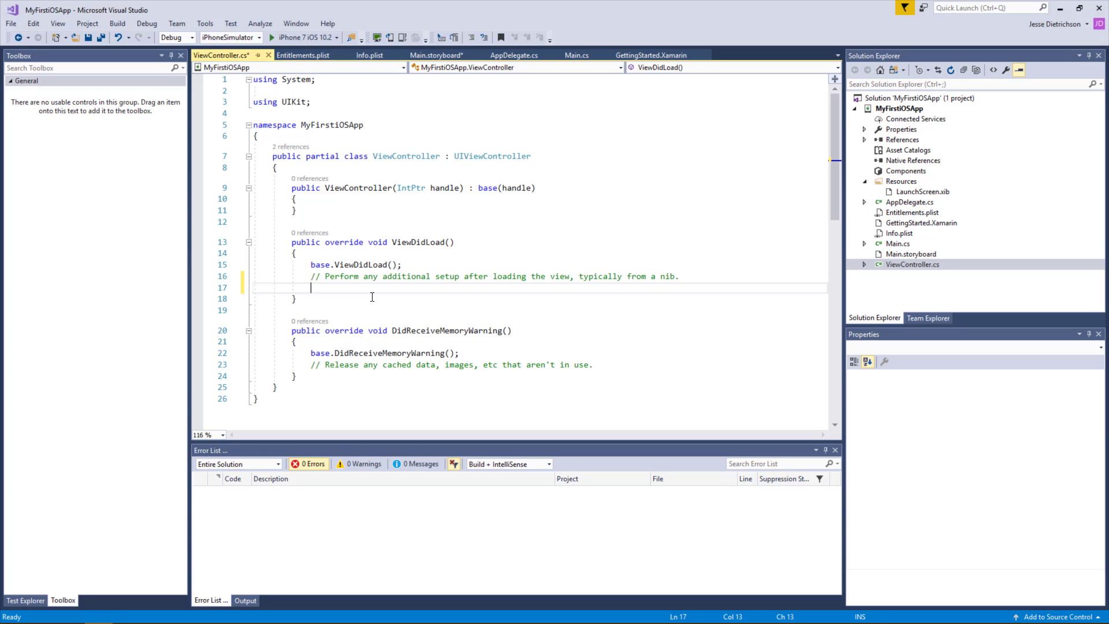
text(UILabe)
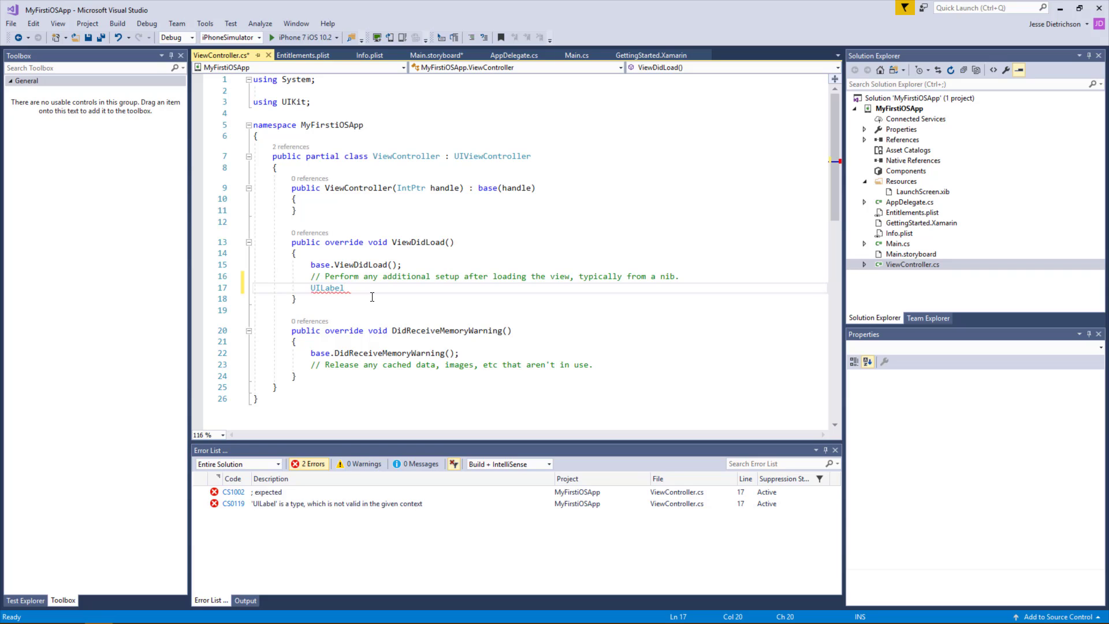
text(label = n)
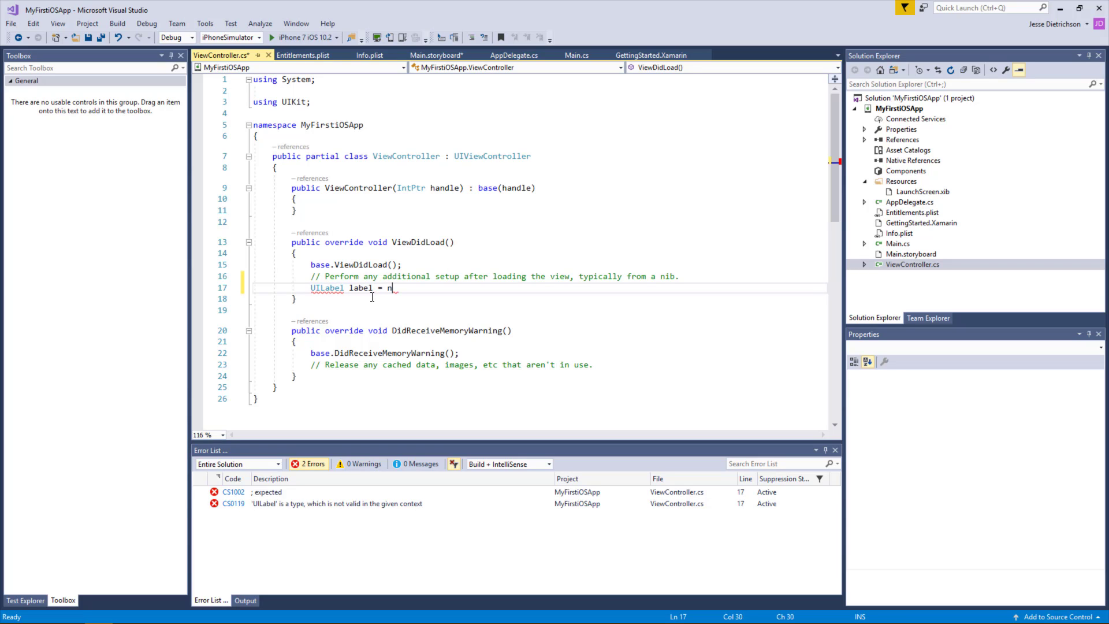
text(ew UILabel();)
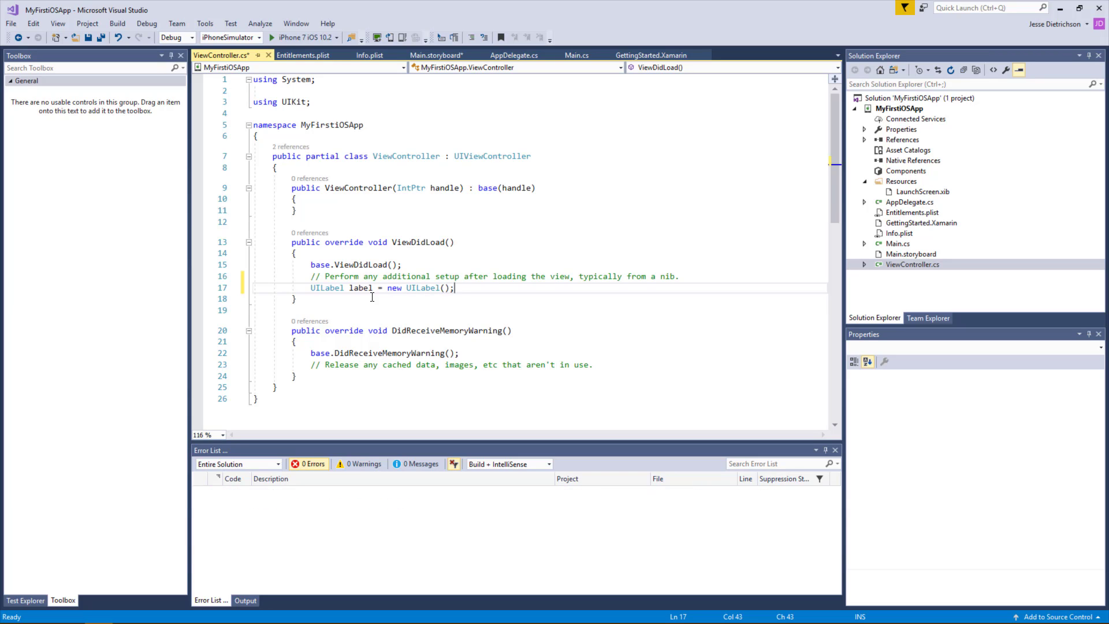
Step: Set label.Text = "Hello World";
text(labe)
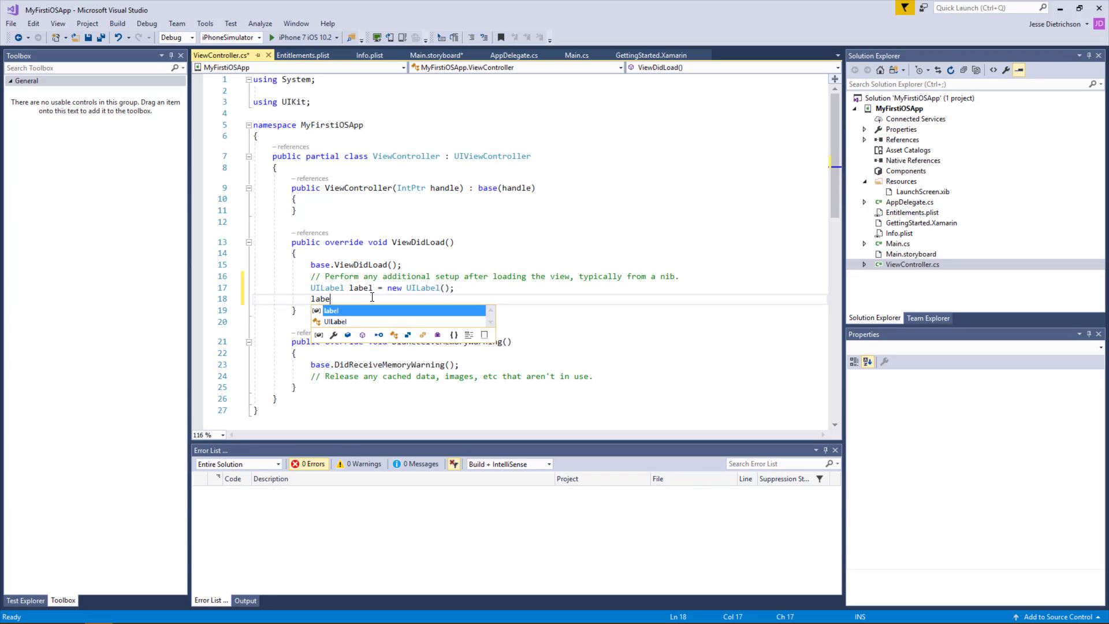
text(l.Text =)
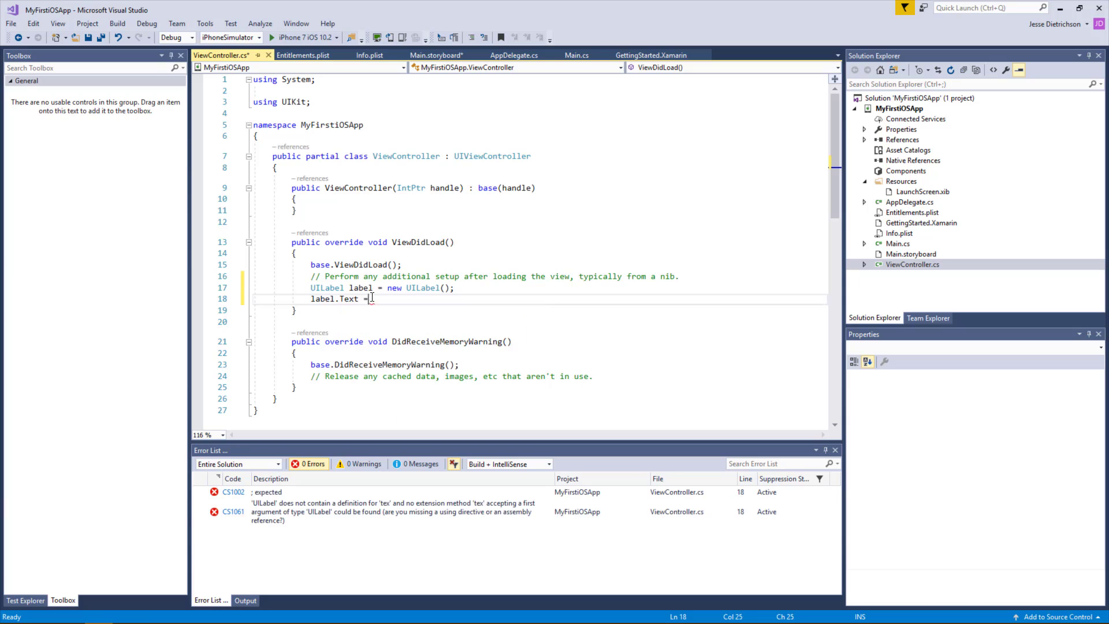
text(")
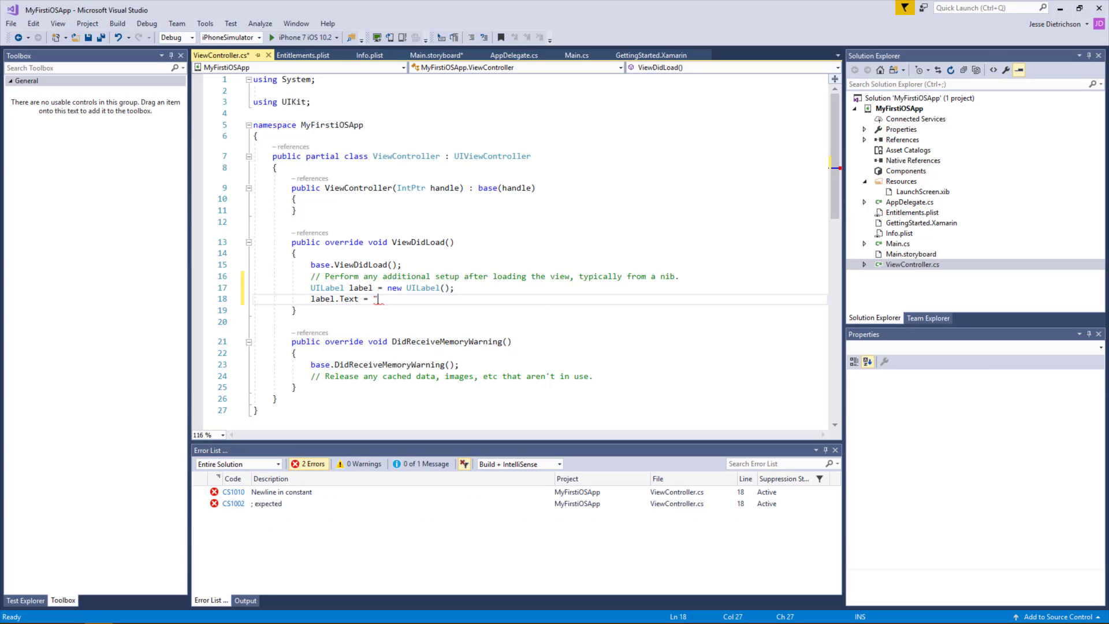
text(Hello World)
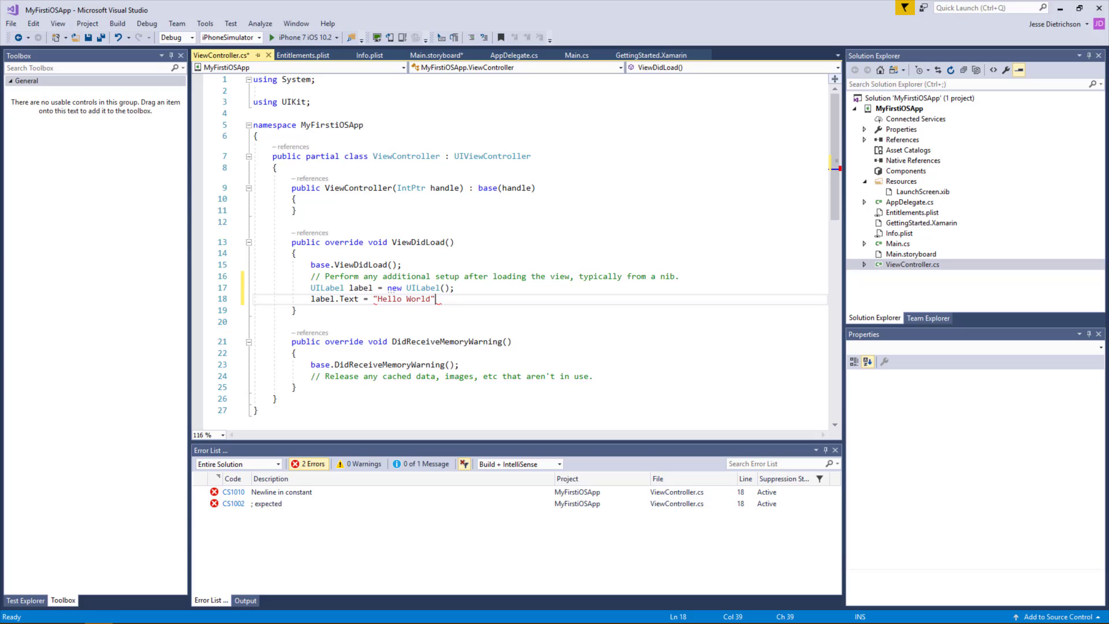
text(;)
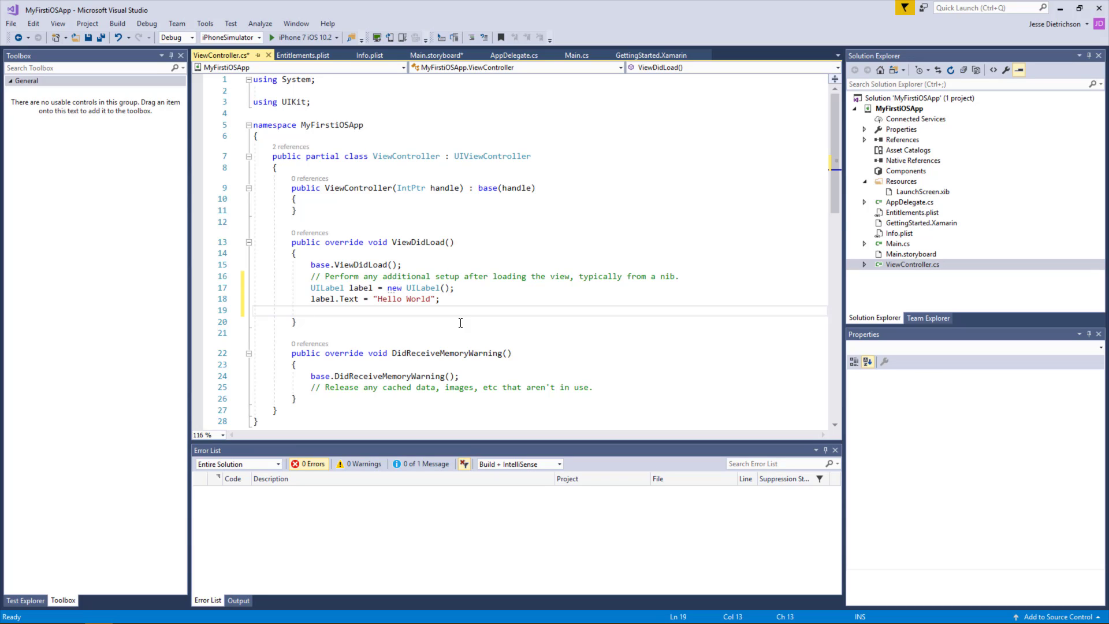
Step: Set label.Frame = new CoreGraphics.CGRect(50, 50, 50, 50); and begin a View statement
click(309, 310)
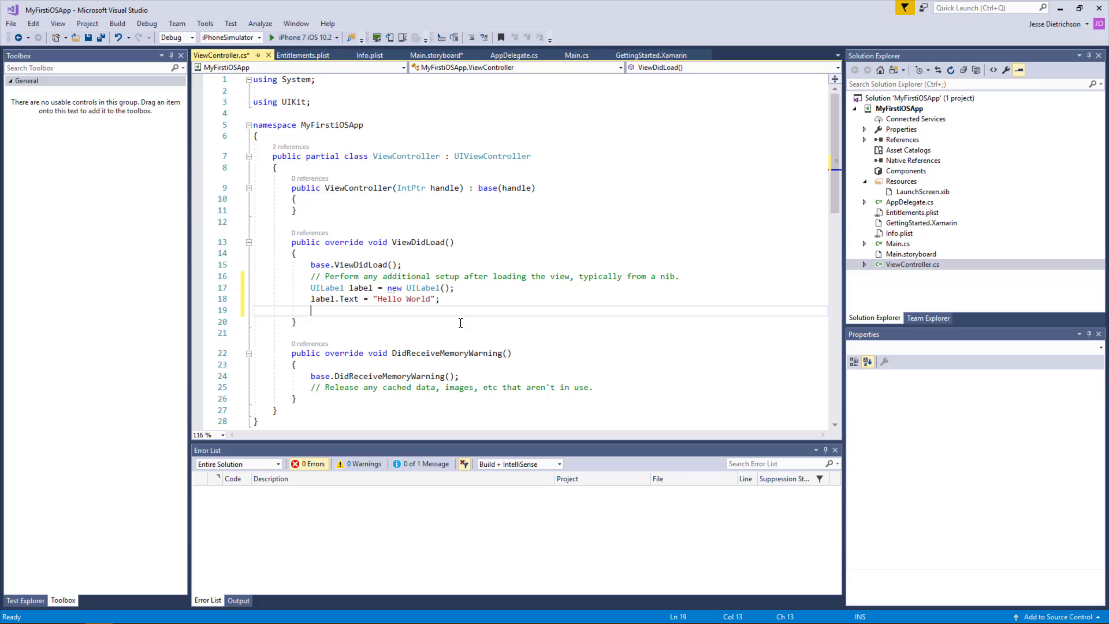
text(label.frame)
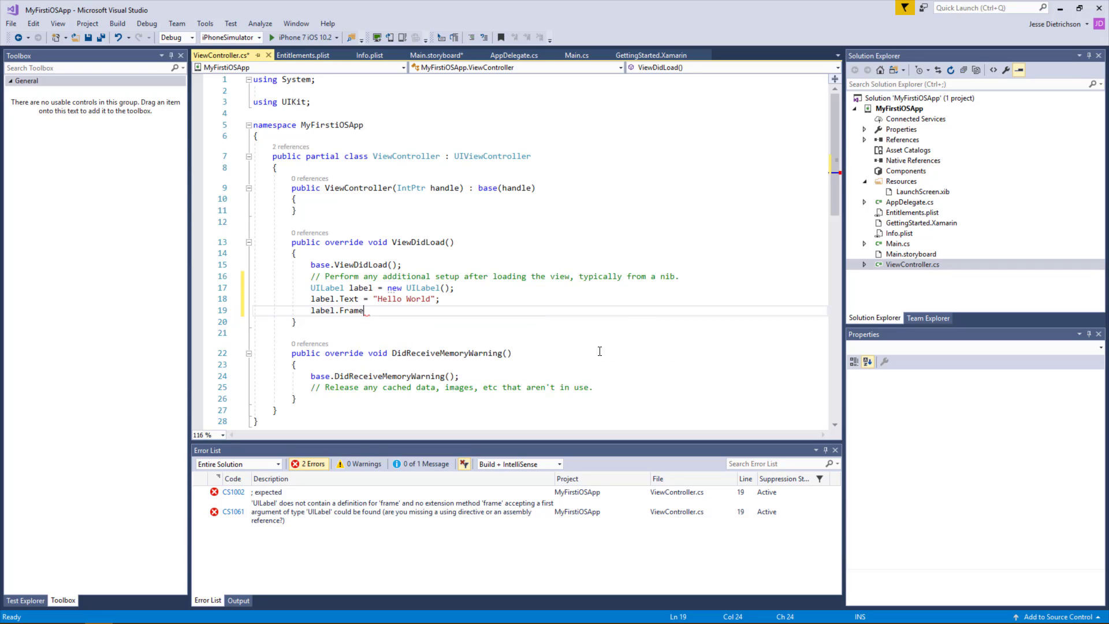
text(= new CoreGraphics.CGRect())
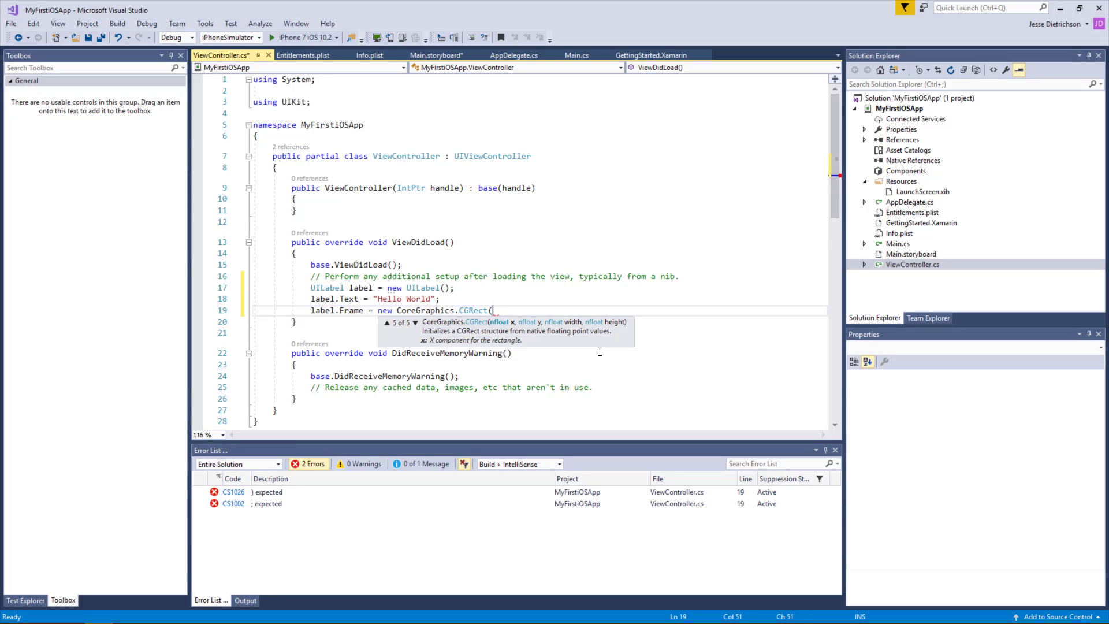
text(5)
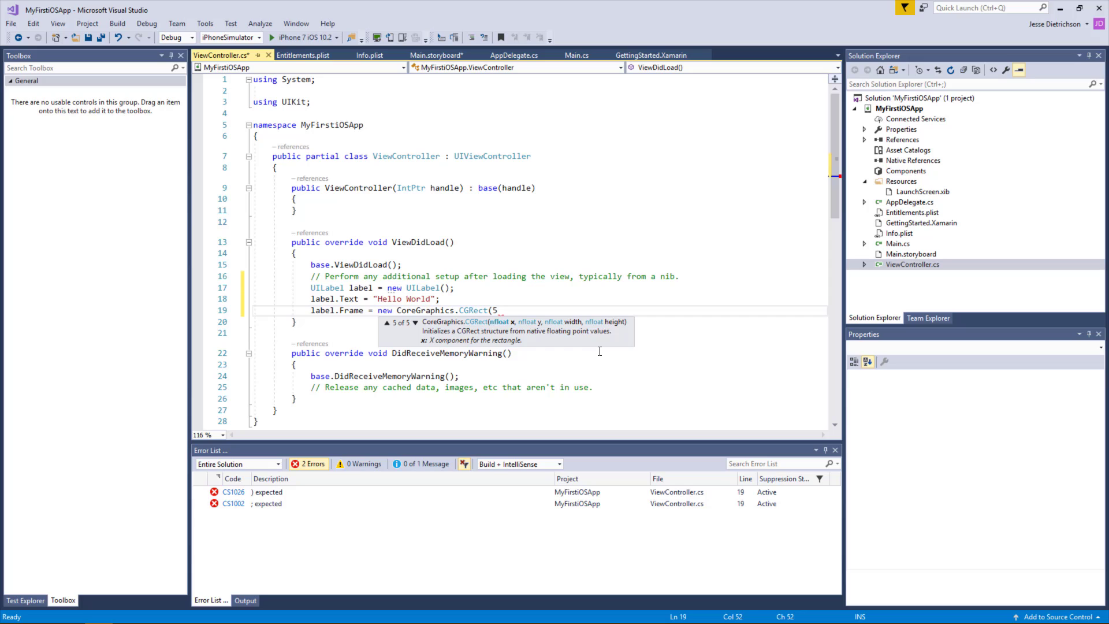
text(0,50)
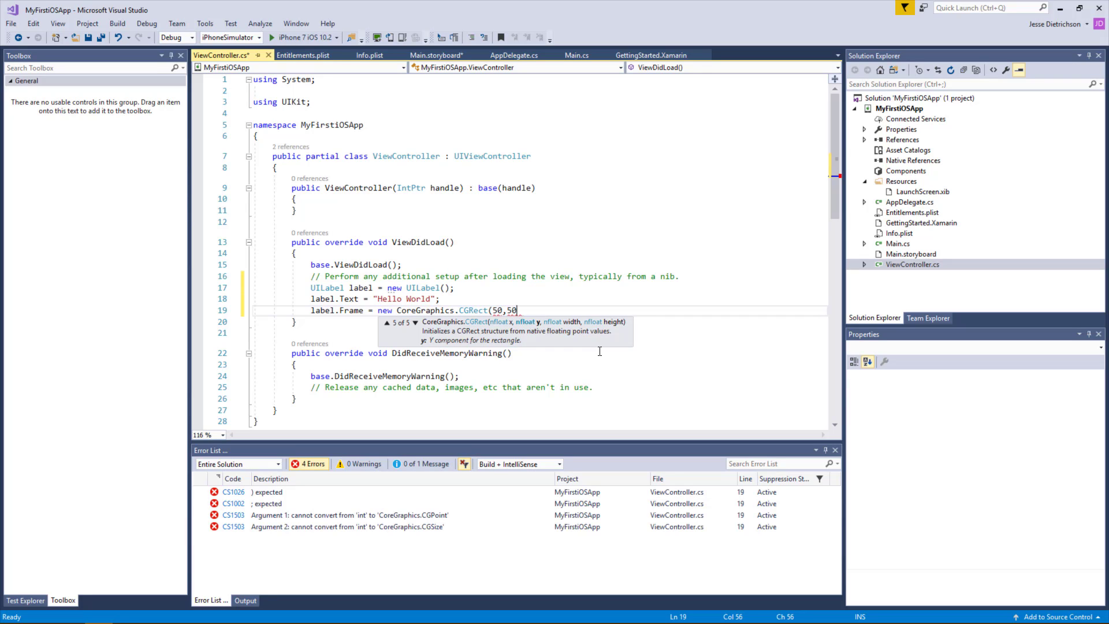
text(,)
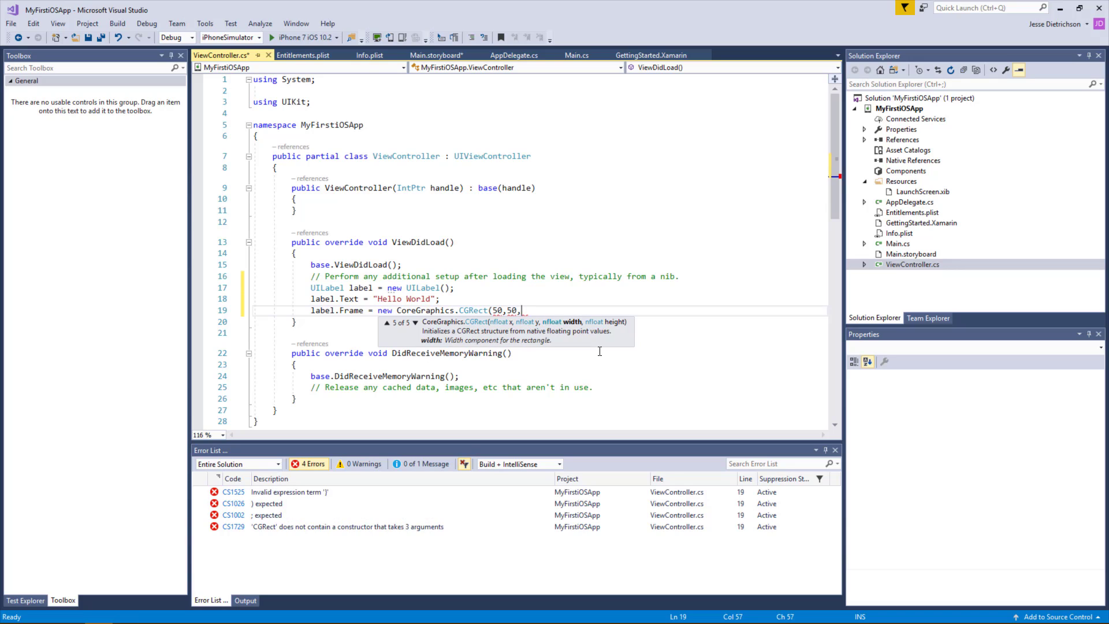
text(50, 50);)
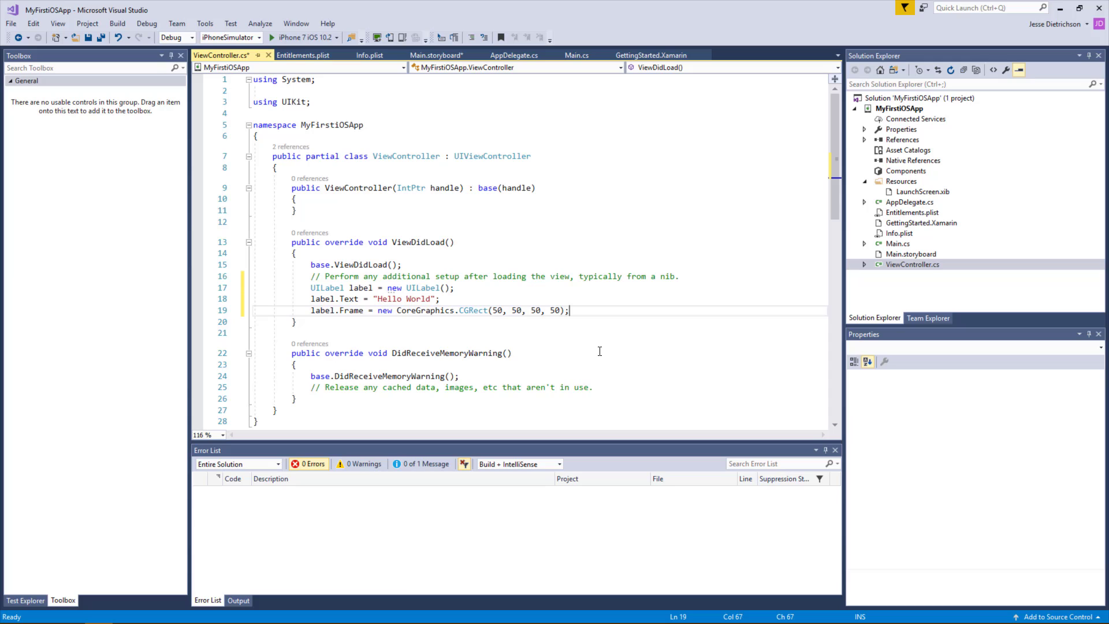
text(View)
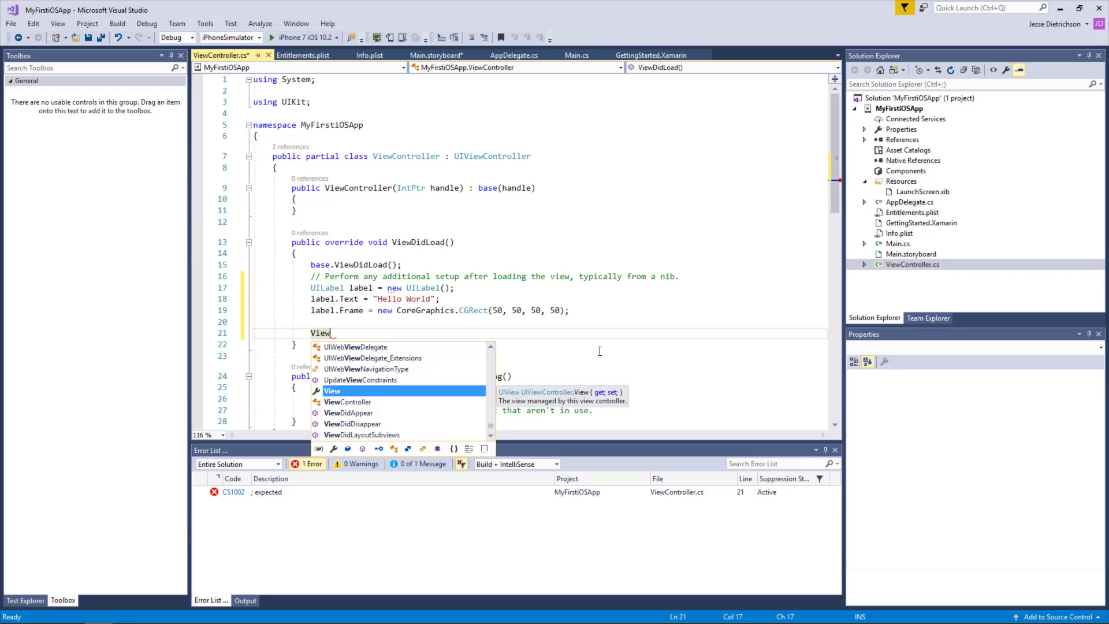
Step: Complete View.AddSubview(label); and run the app in the iPhone 7 simulator
text(.)
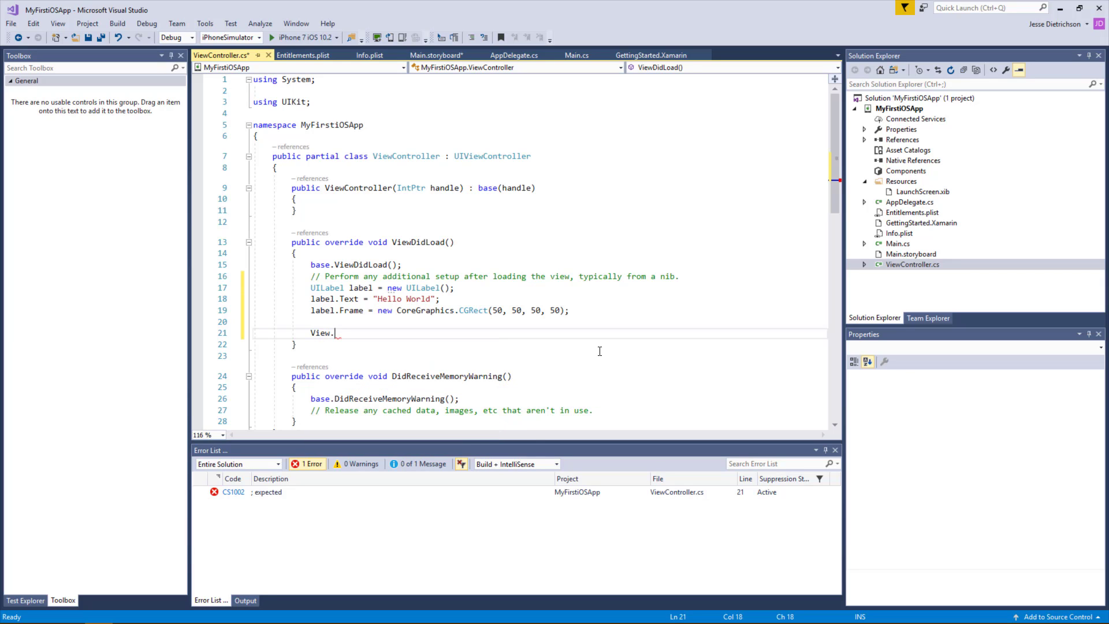
text(AddSubview()
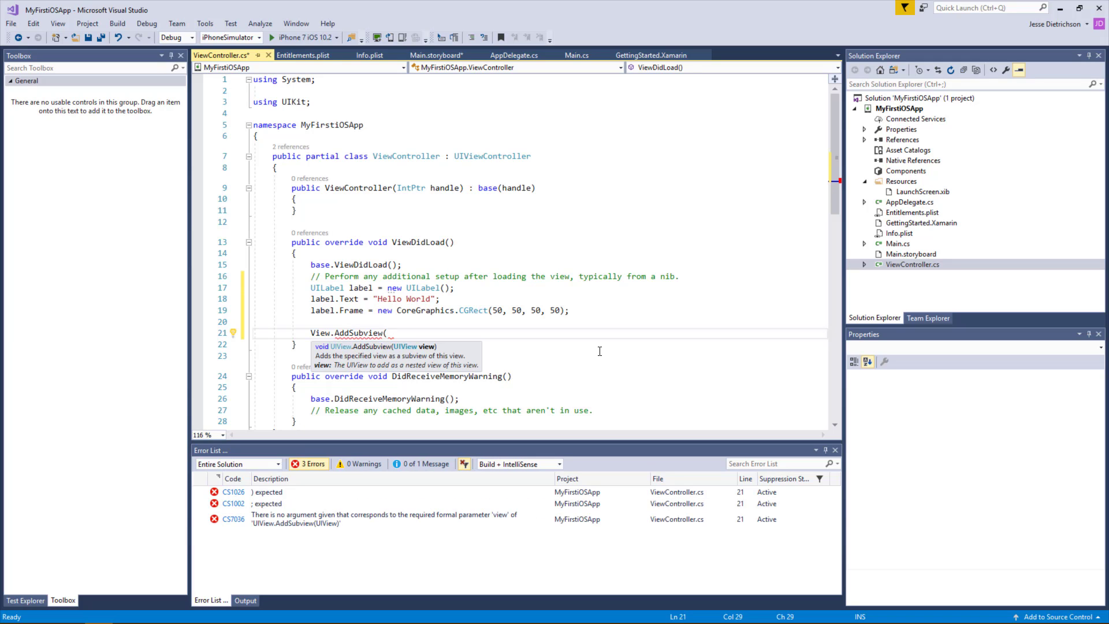
text(label))
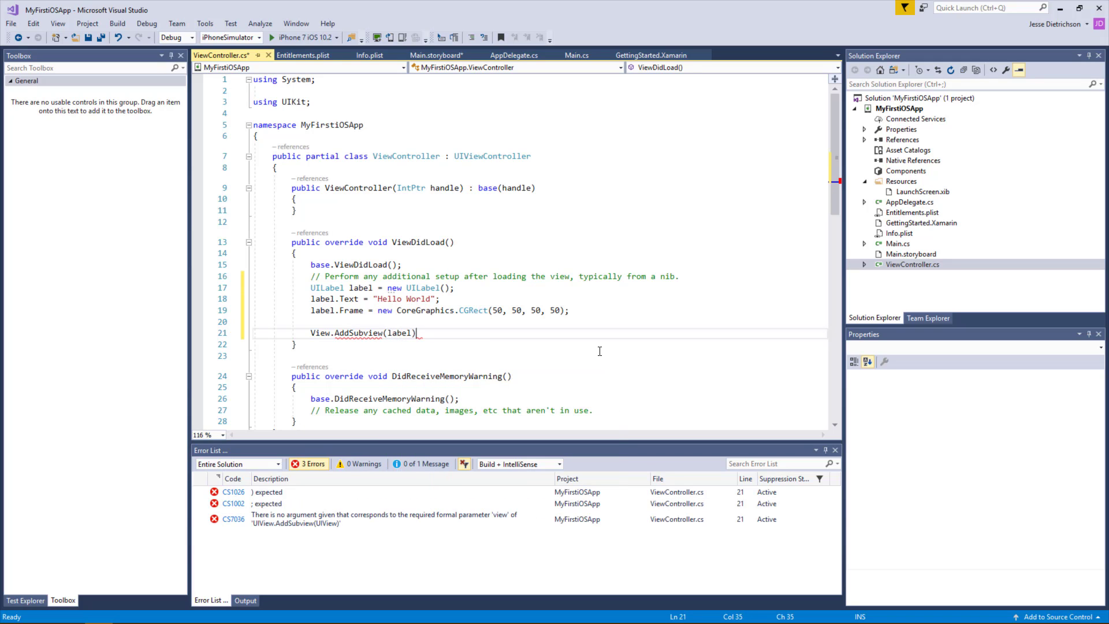
text(;)
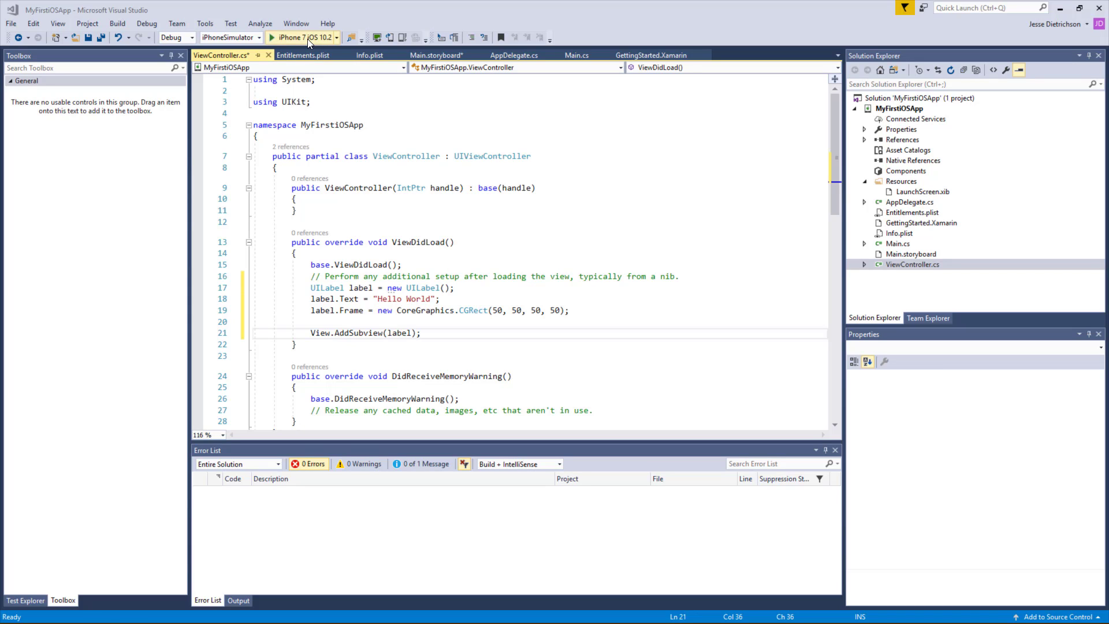
click(271, 37)
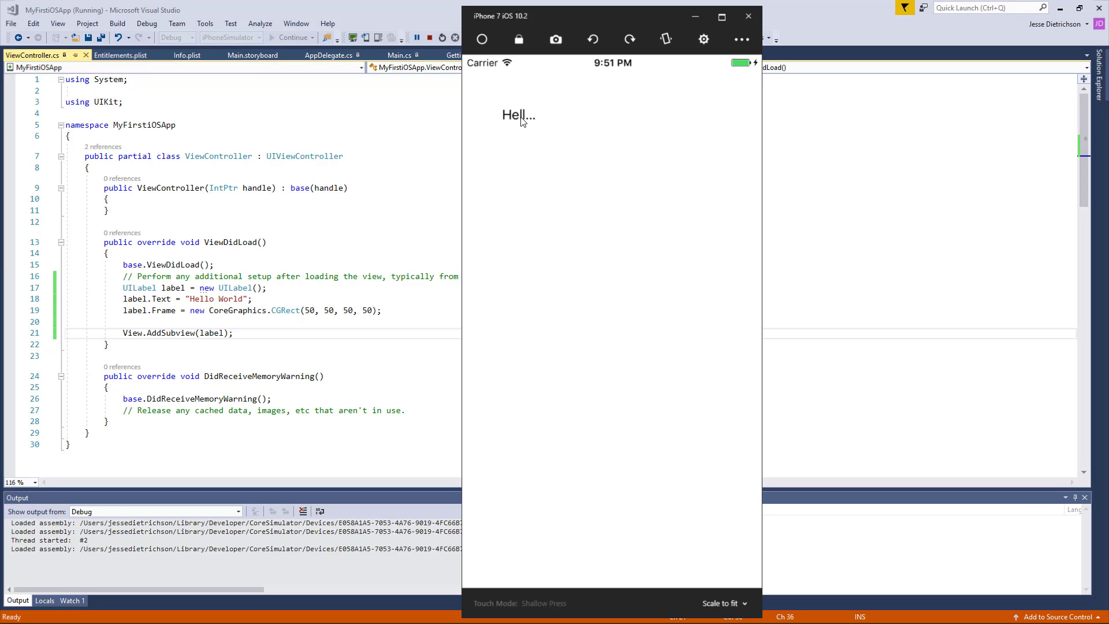
mouse_move(536, 123)
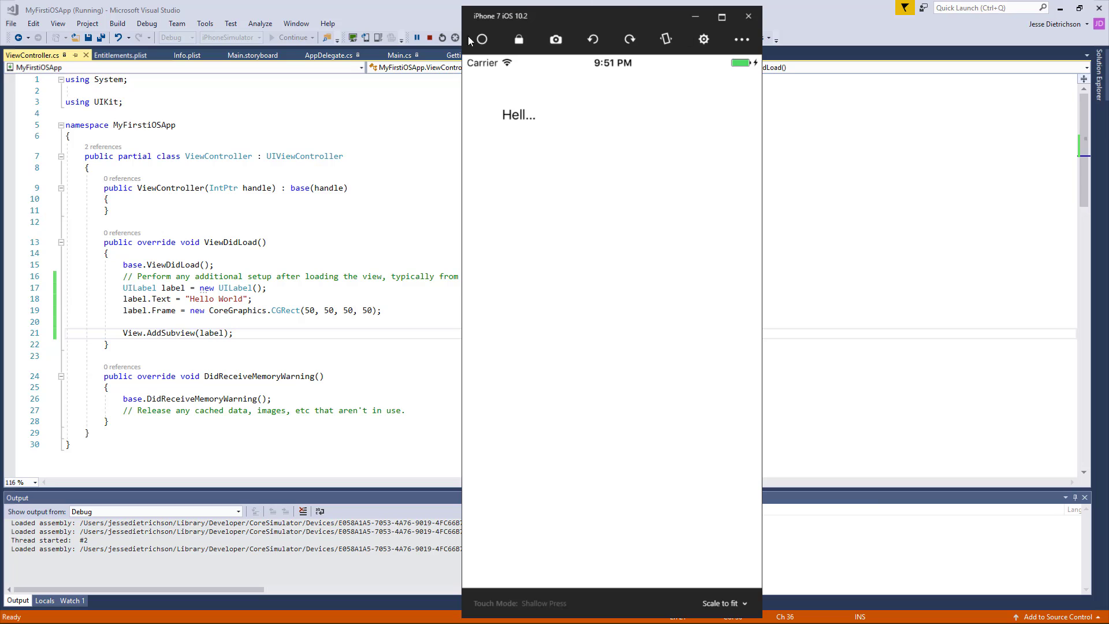
mouse_move(644, 500)
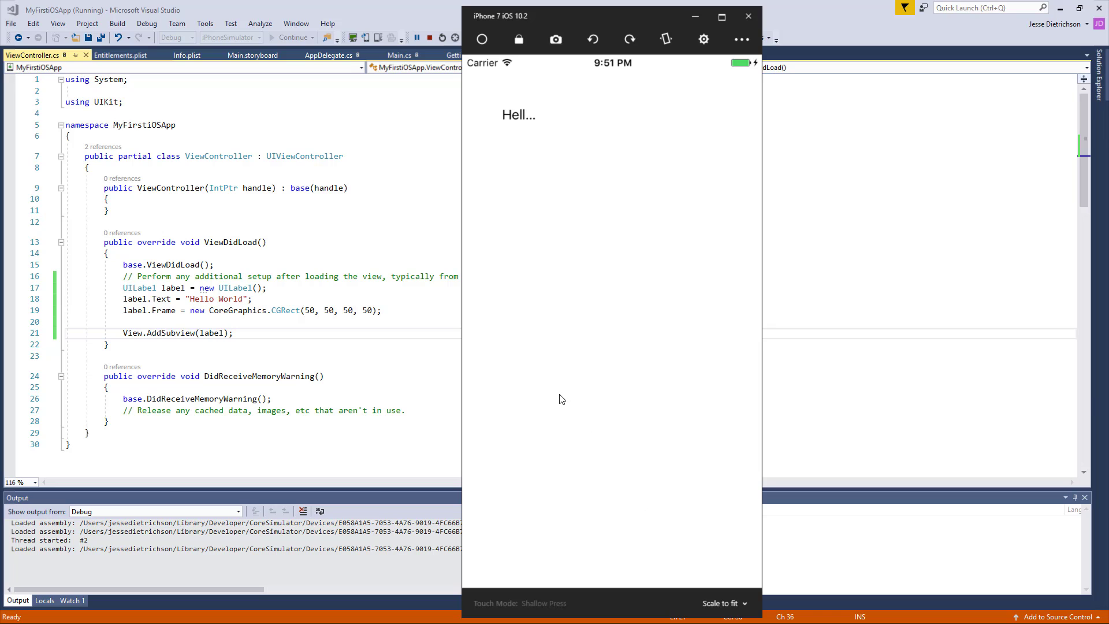
mouse_move(663, 240)
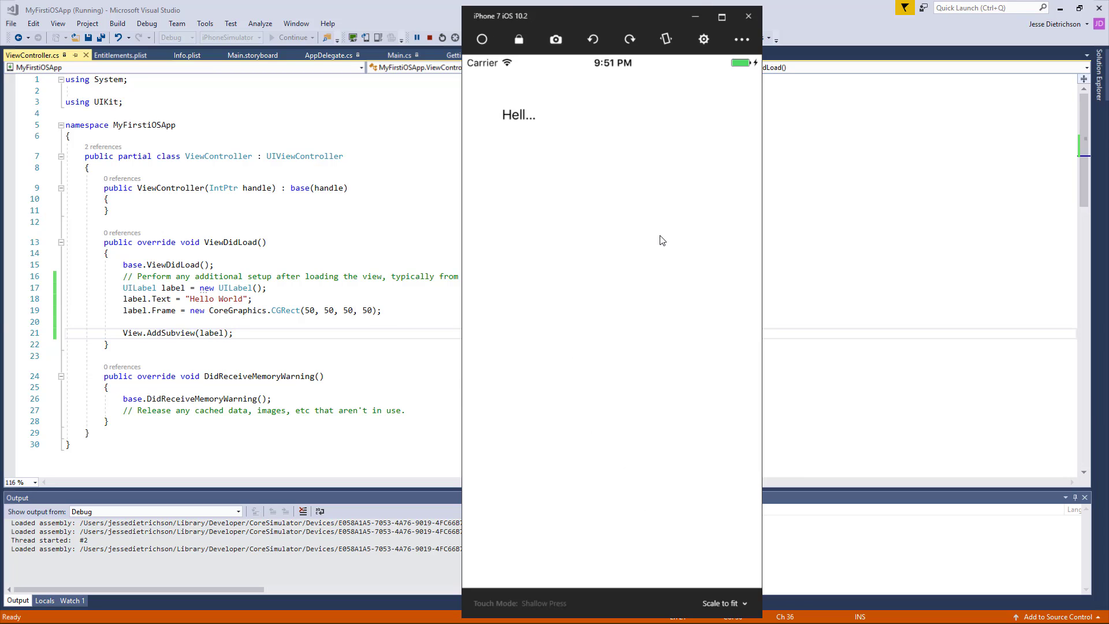